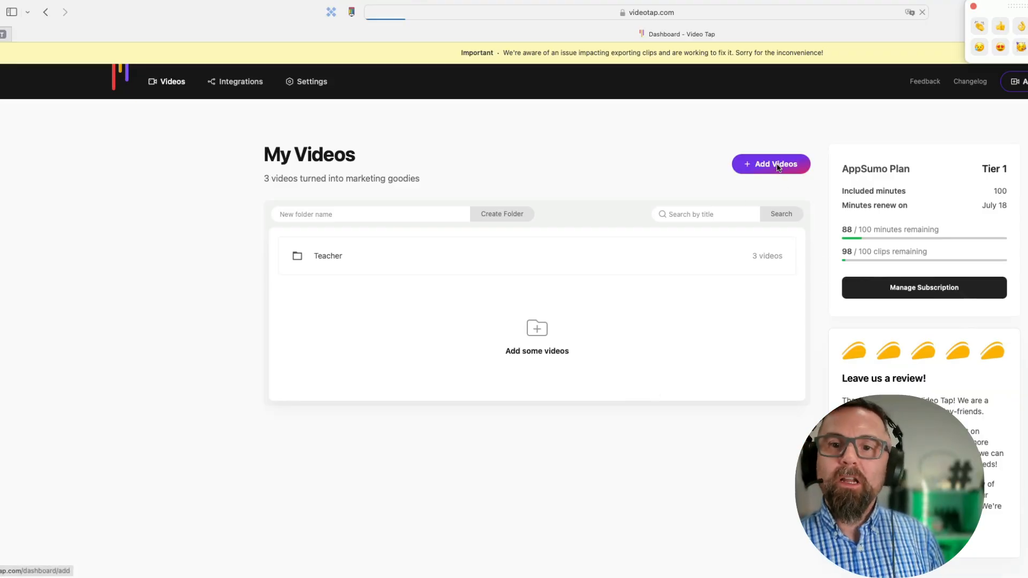
# Choose Add Videos, then Upload, and bring up the browse file picker
pyautogui.click(772, 164)
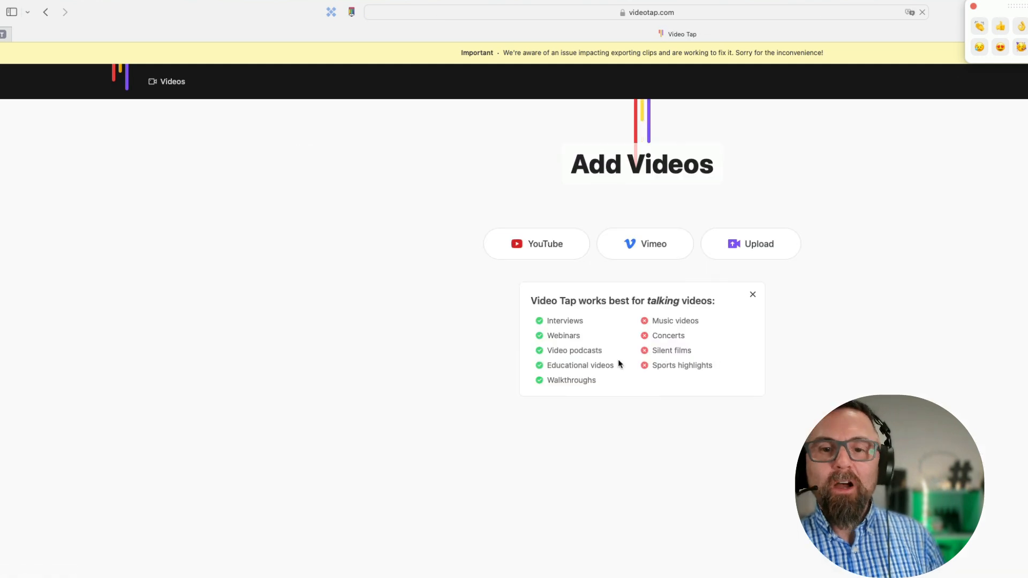
pyautogui.click(751, 243)
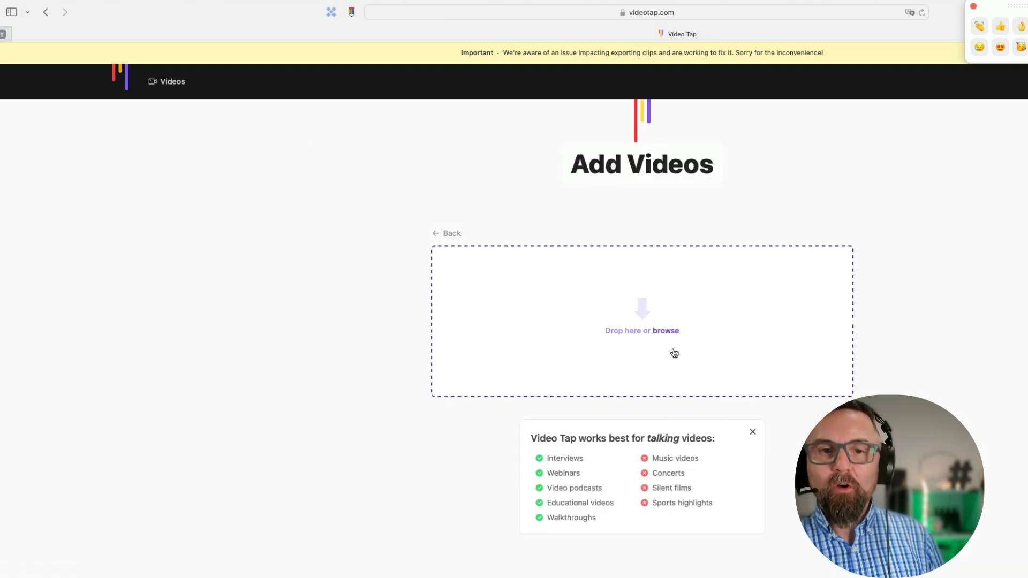
pyautogui.moveTo(553, 458)
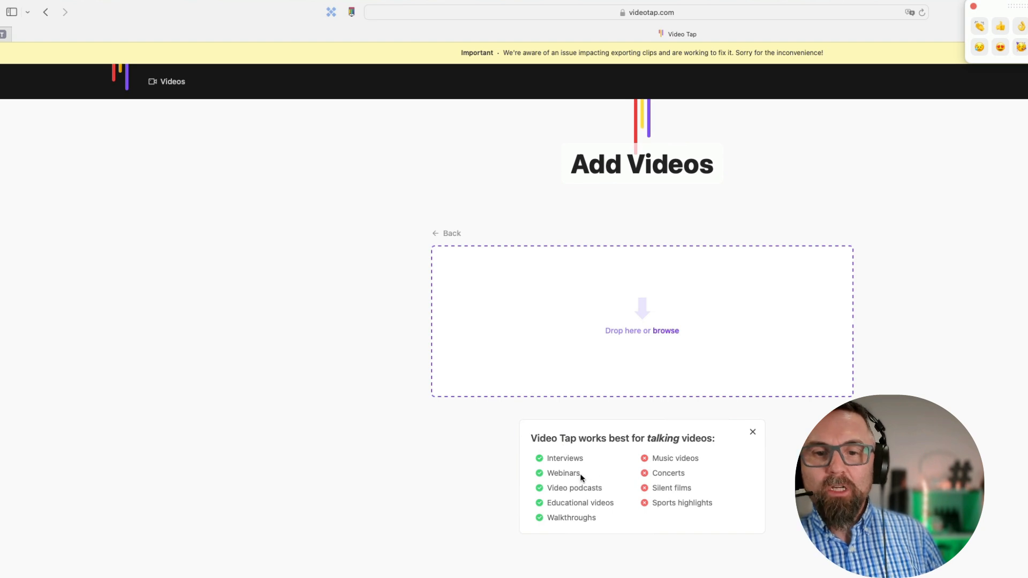
pyautogui.click(663, 331)
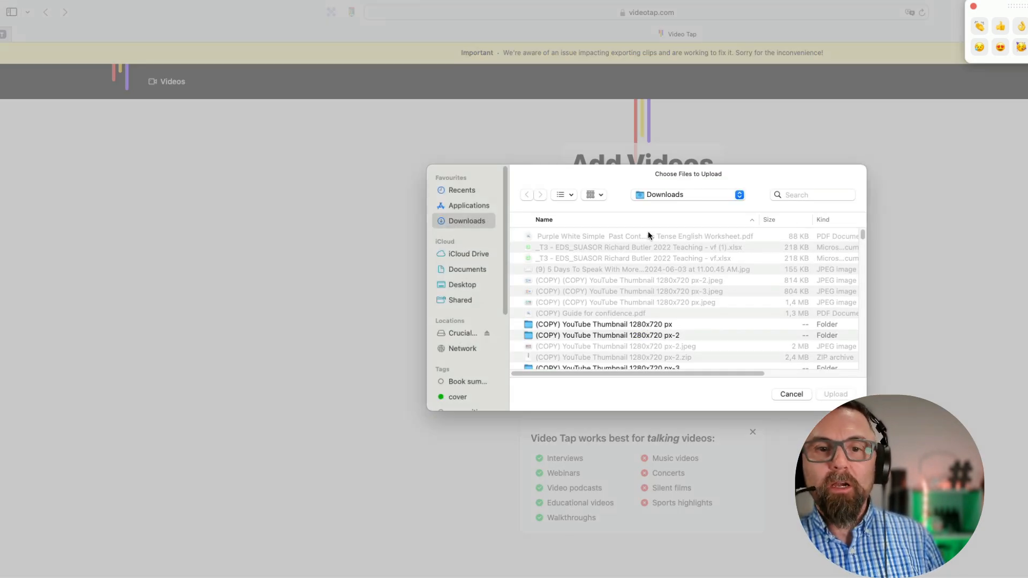
# Upload xound_io_out of the frying pan.MP4 from the Downloads folder
pyautogui.click(594, 284)
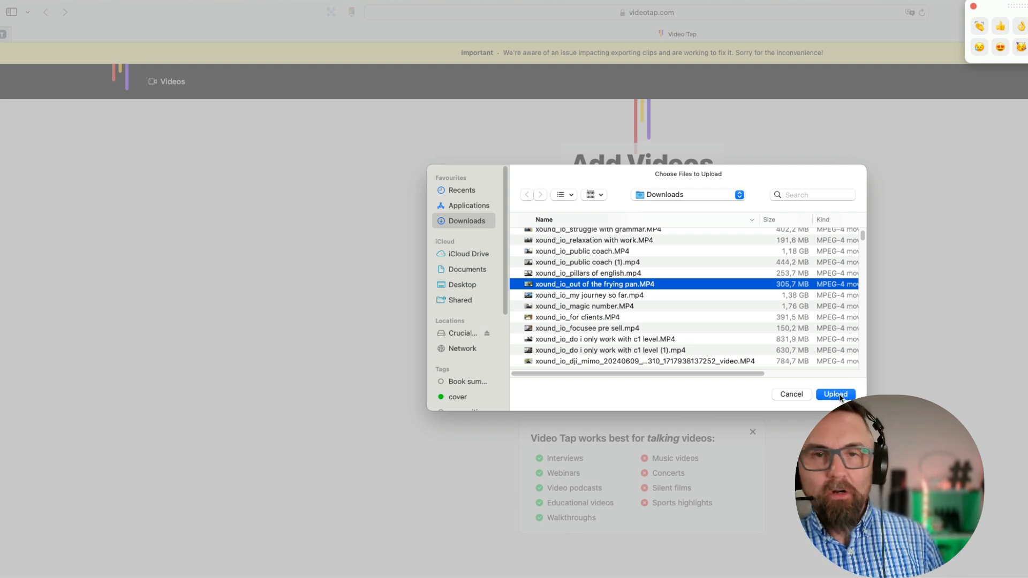
pyautogui.click(836, 394)
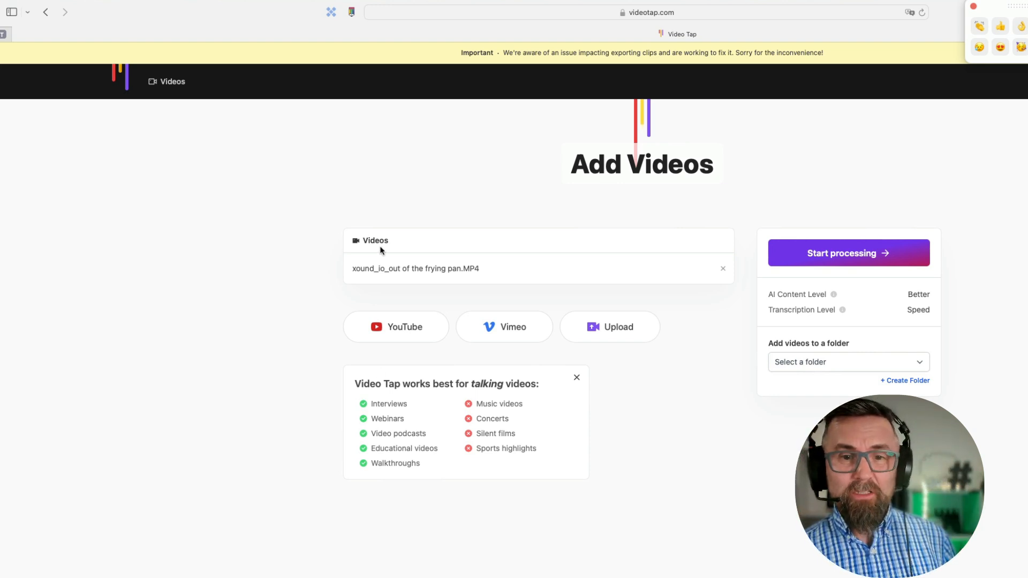
# Assign the video to the Teacher folder and start processing it
pyautogui.click(847, 362)
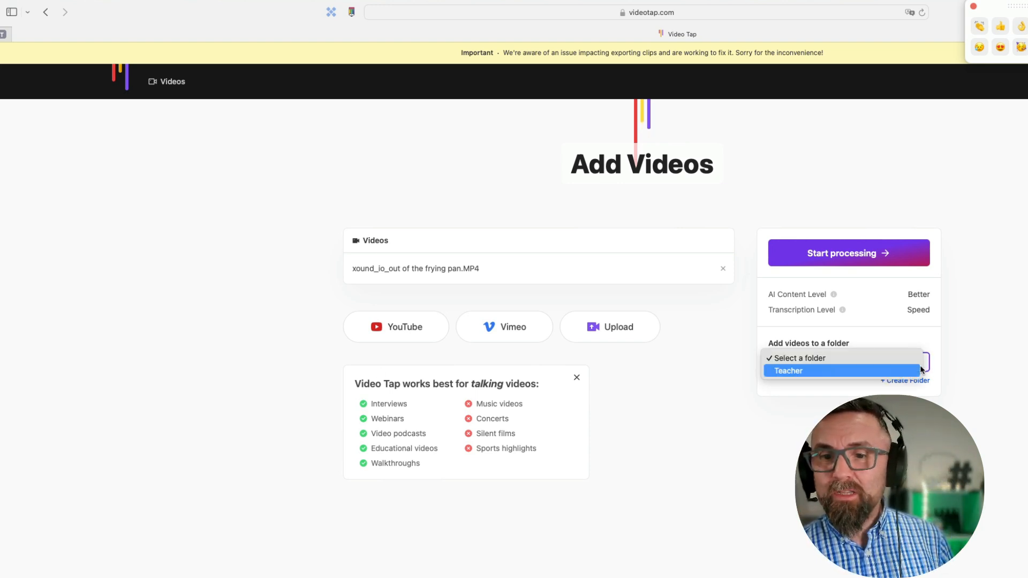
pyautogui.click(787, 371)
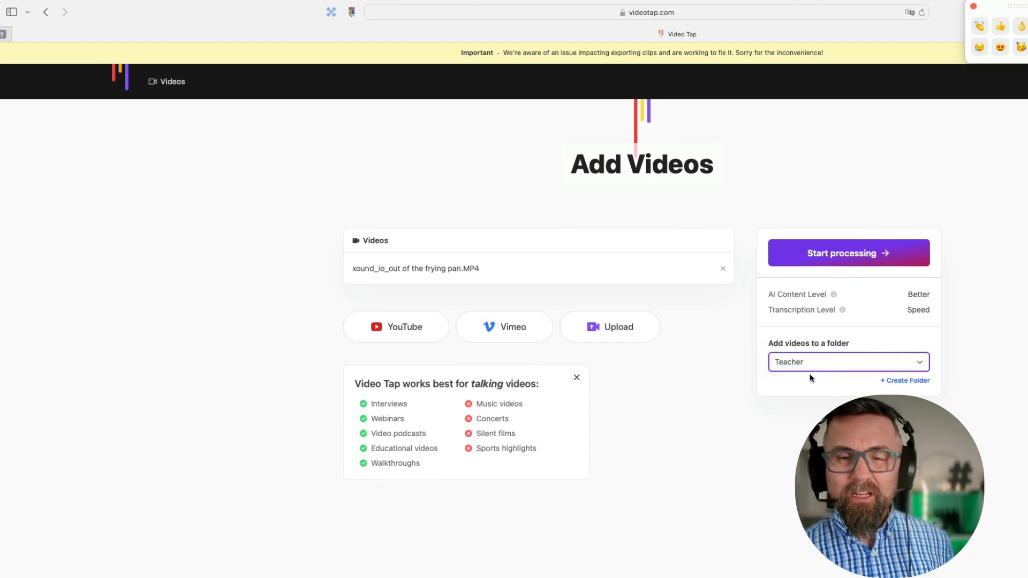
pyautogui.click(848, 254)
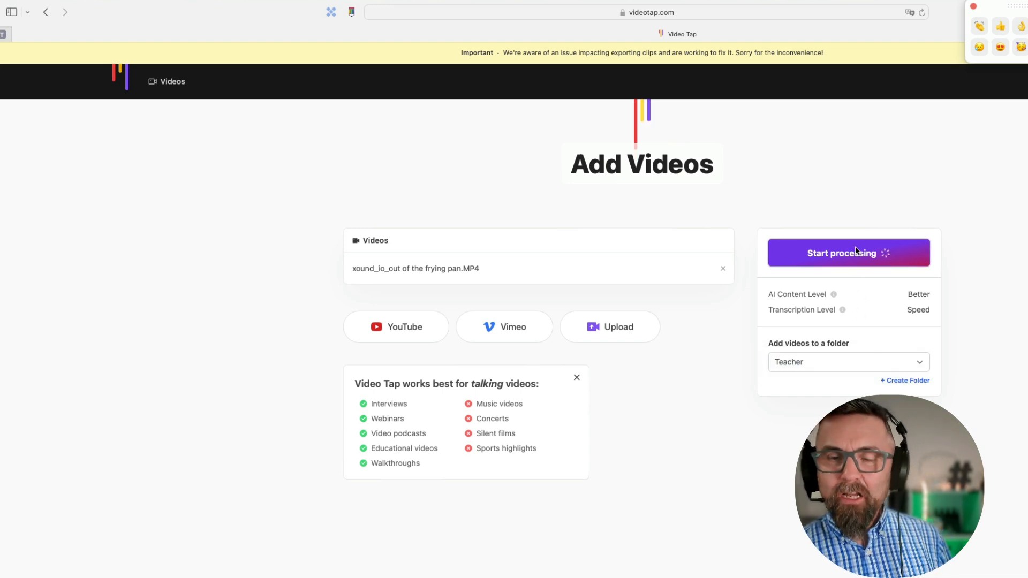
pyautogui.click(848, 253)
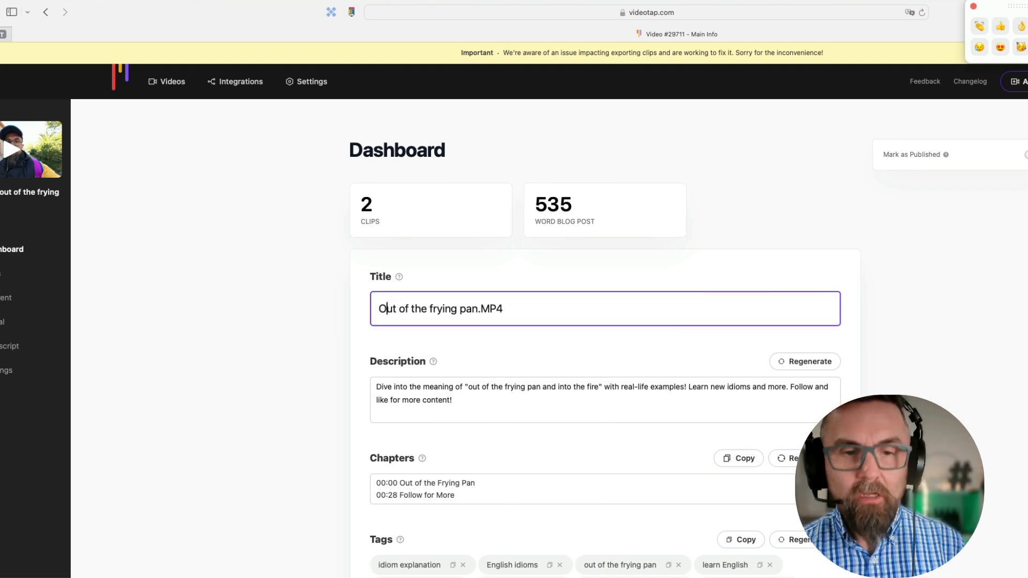
# Retitle the video 'Out of the frying pan' without '.MP4' and skim the generated details
pyautogui.doubleClick(491, 309)
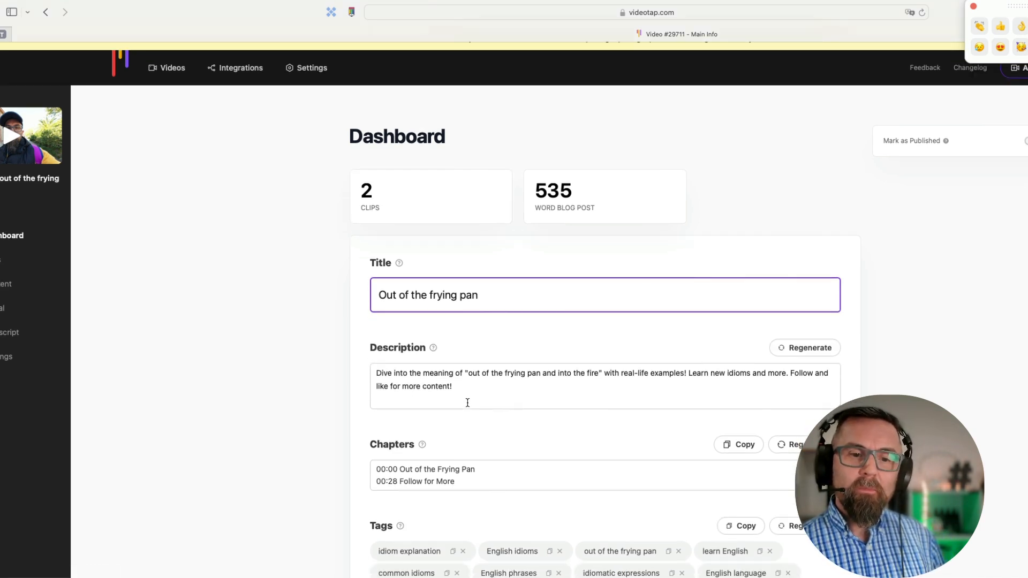
pyautogui.scroll(3)
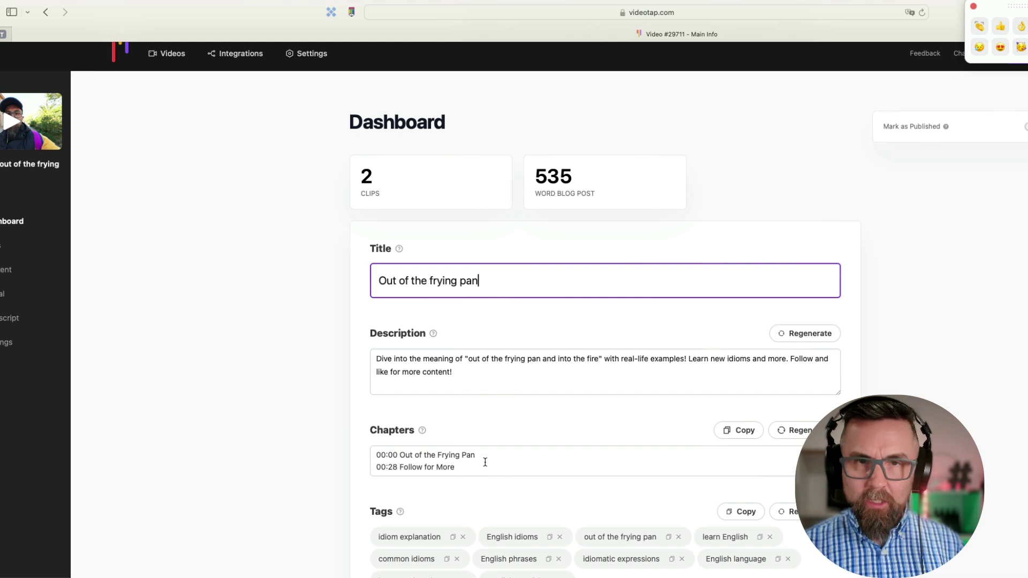
pyautogui.scroll(-3)
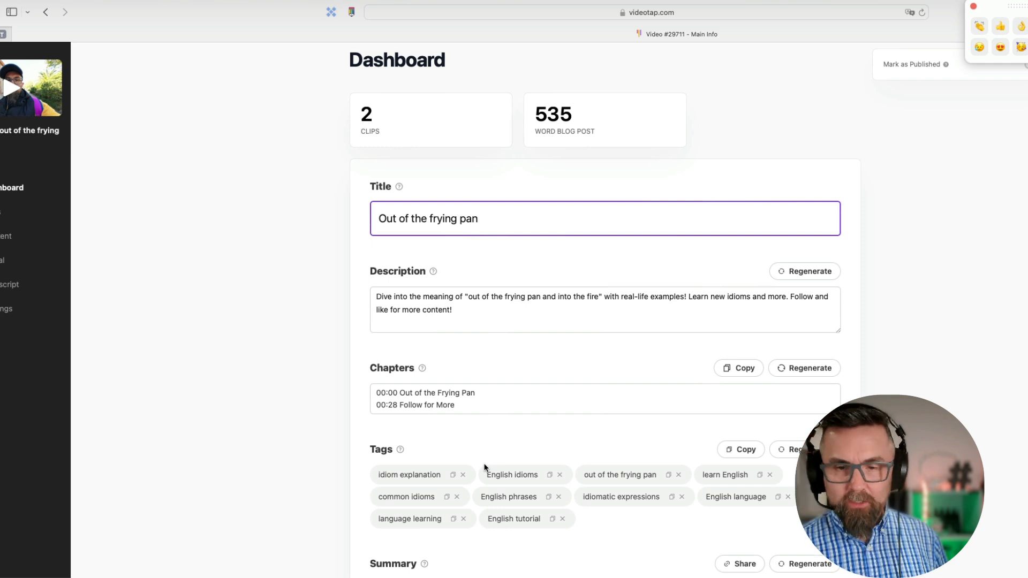
pyautogui.scroll(-3)
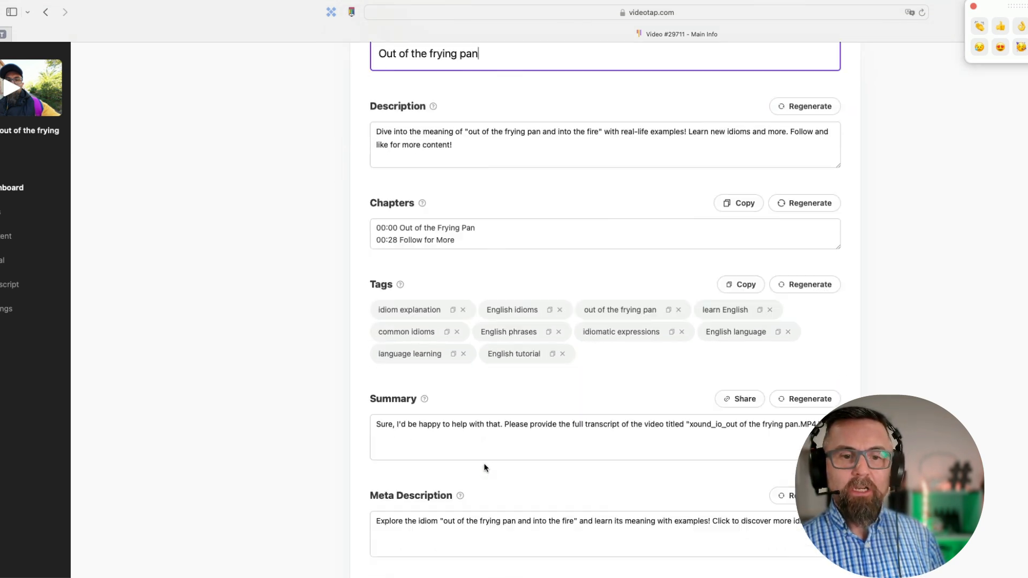
pyautogui.scroll(3)
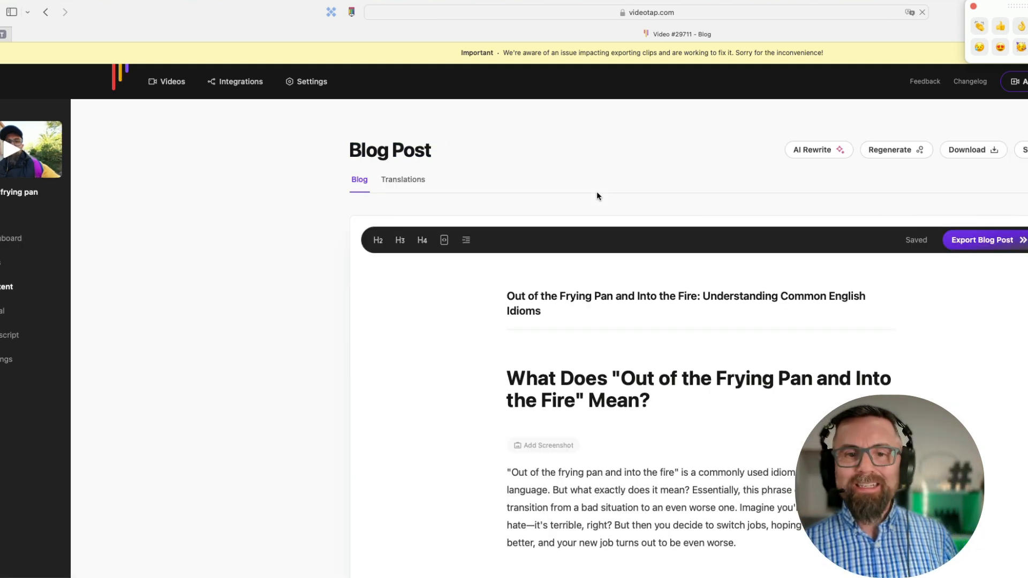
pyautogui.scroll(-3)
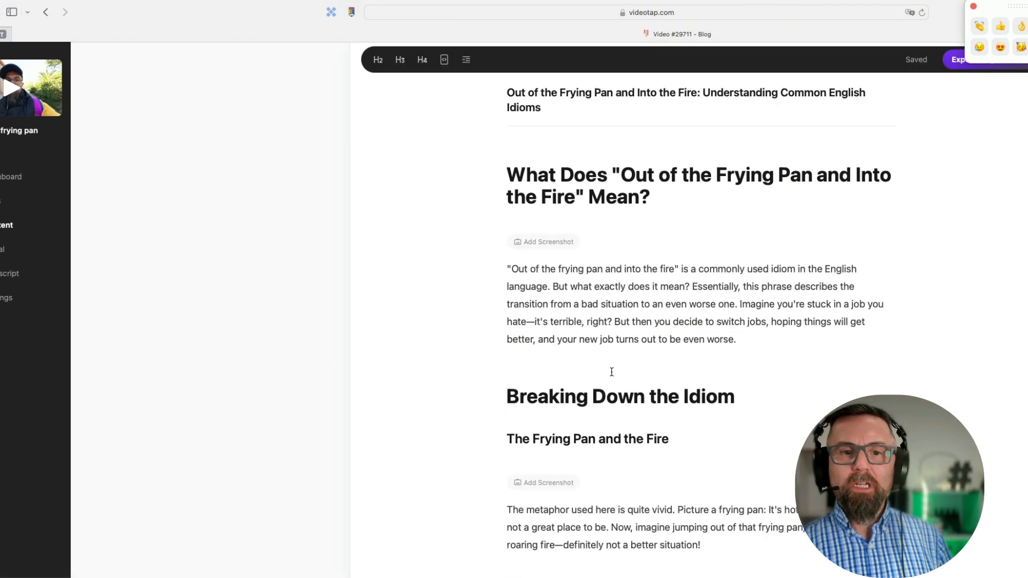
pyautogui.scroll(-3)
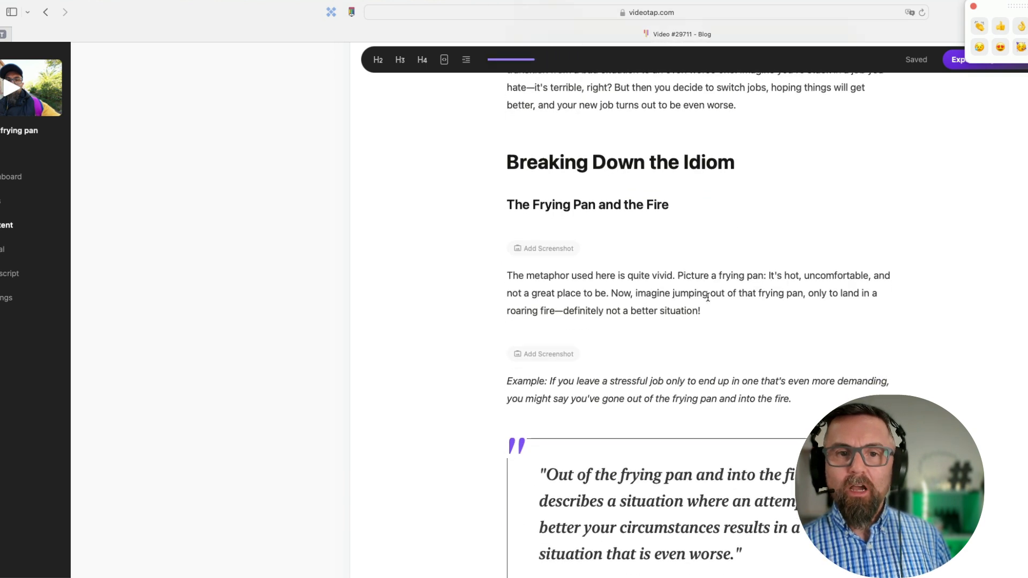
pyautogui.scroll(-3)
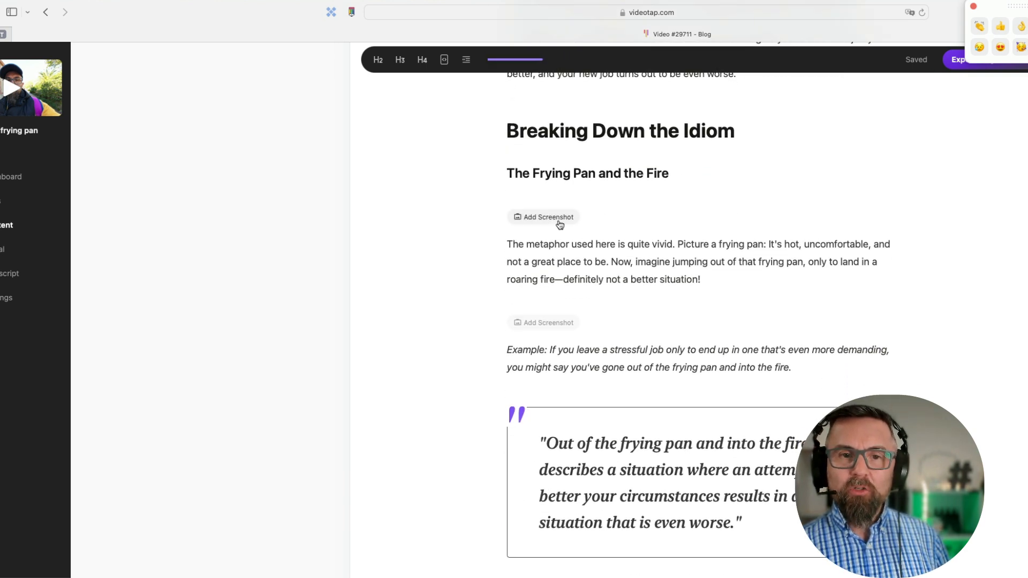
pyautogui.click(543, 217)
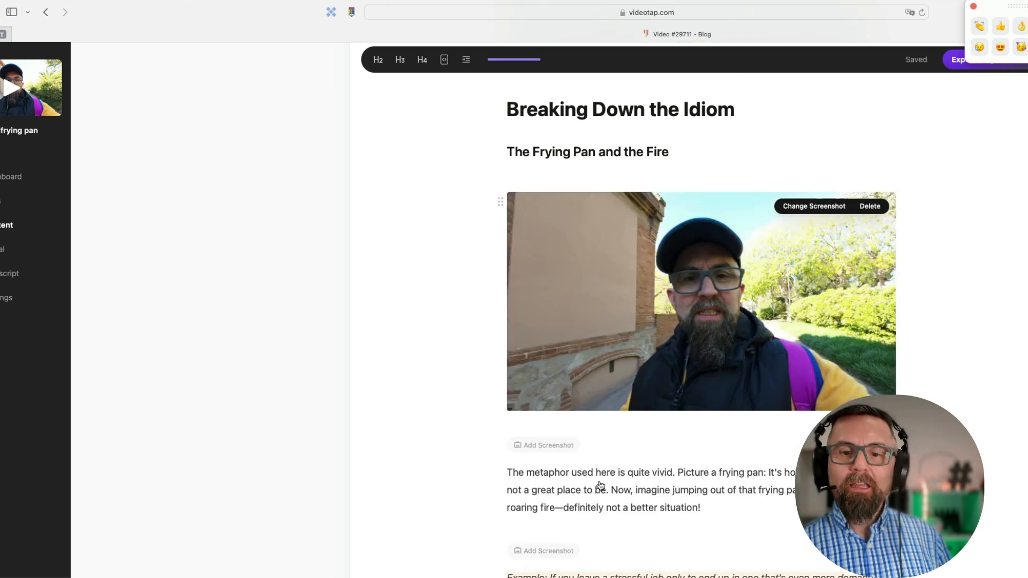
pyautogui.scroll(-3)
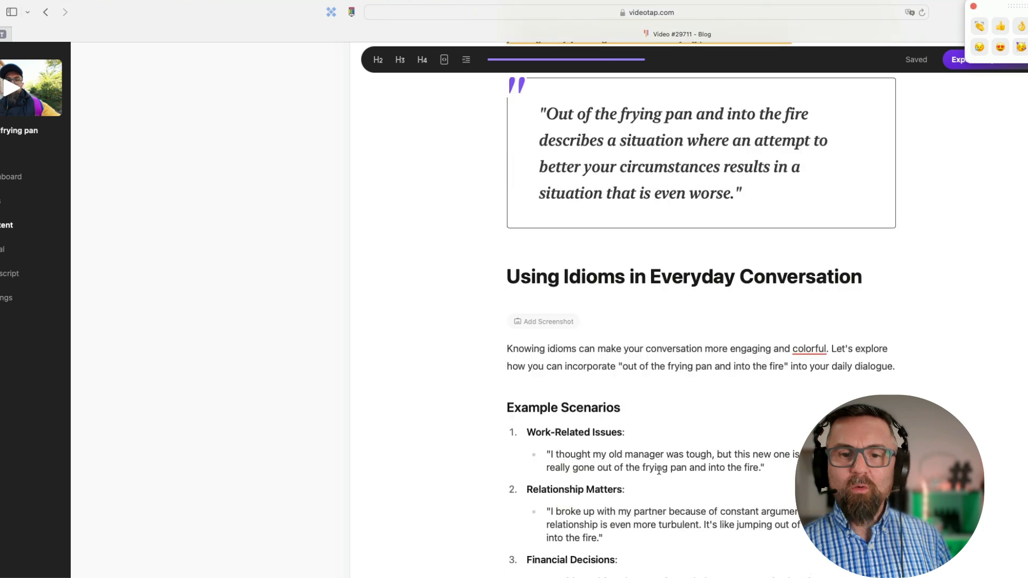
pyautogui.scroll(-3)
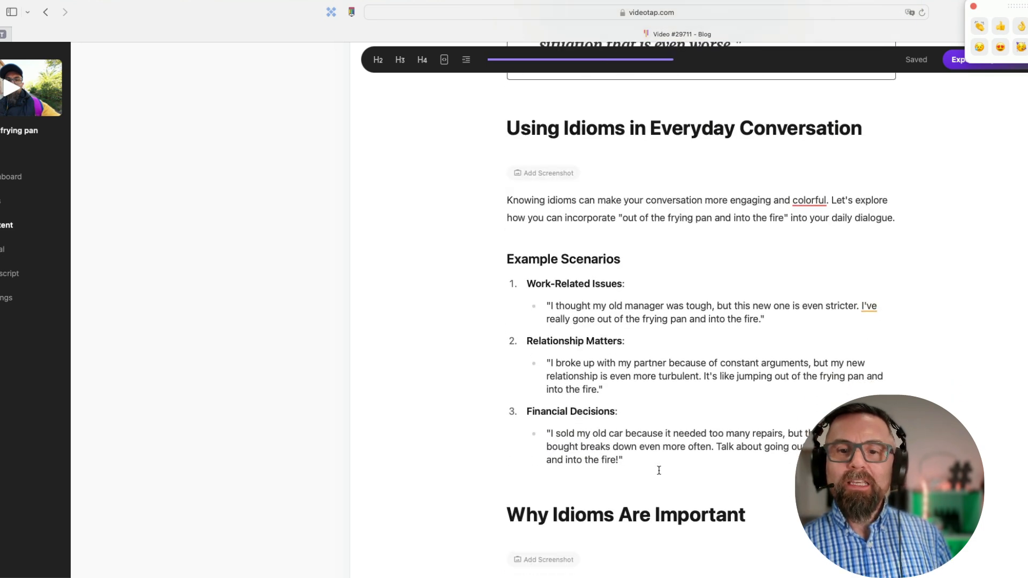
pyautogui.scroll(-3)
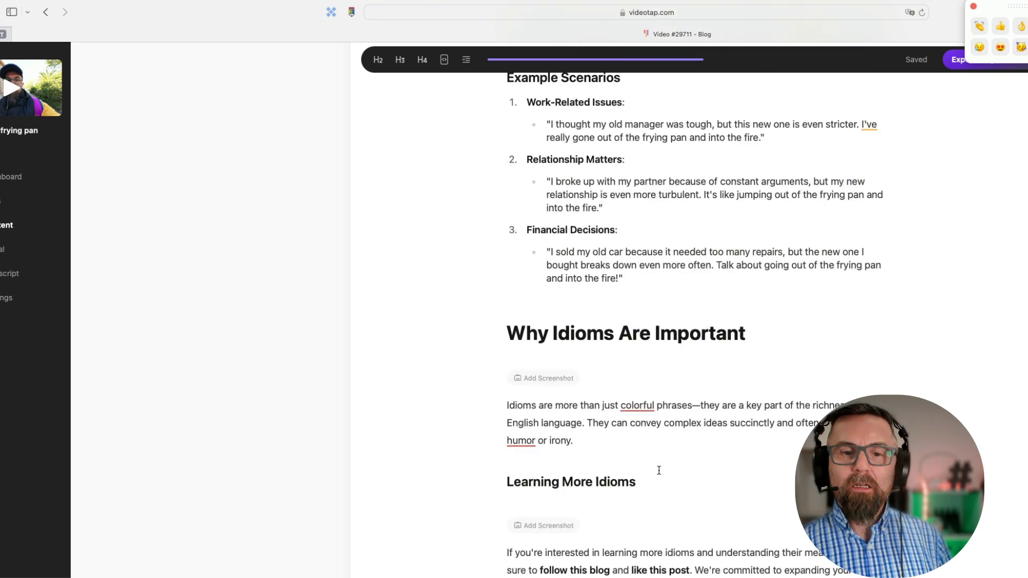
pyautogui.scroll(-3)
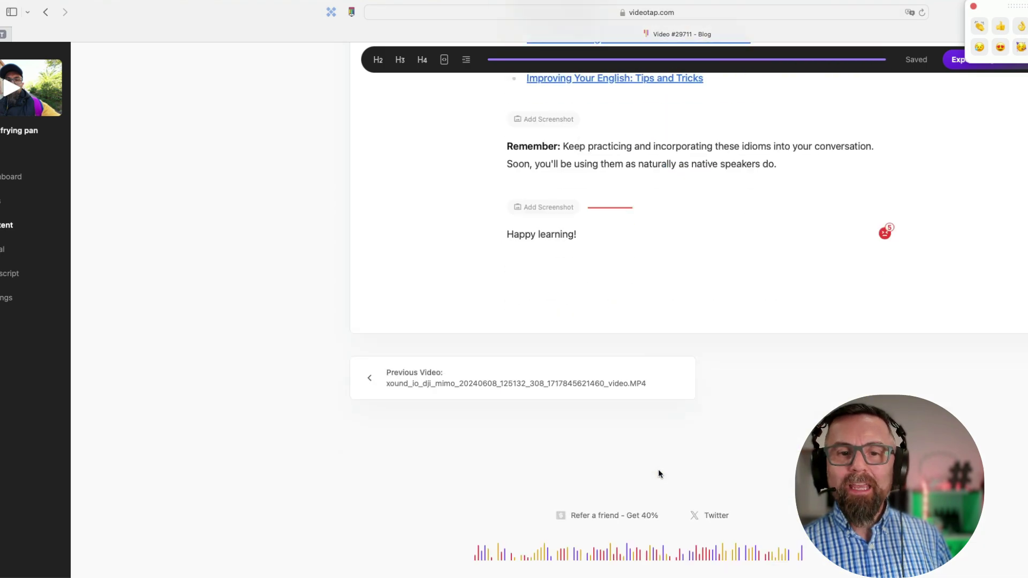
pyautogui.scroll(3)
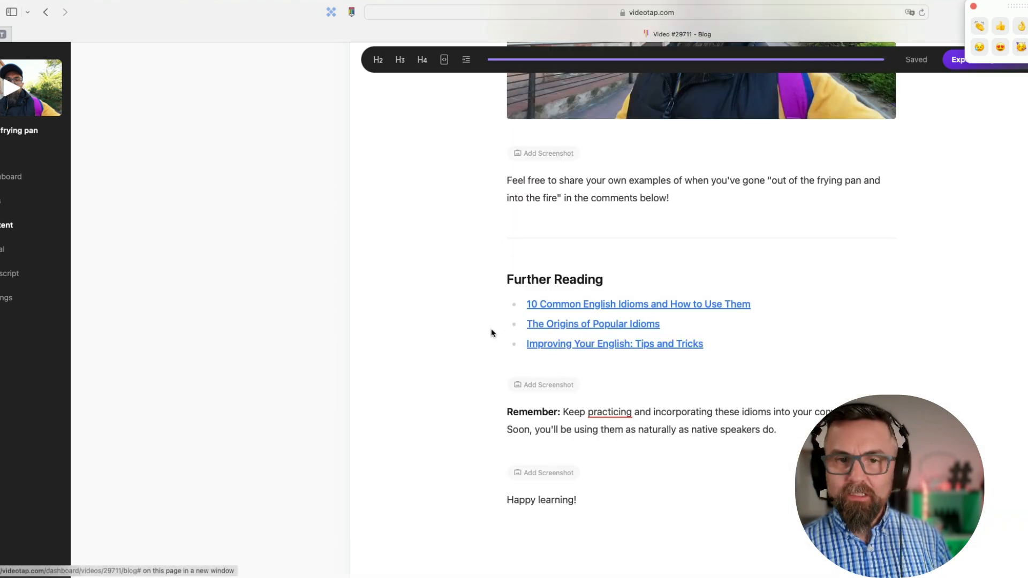
pyautogui.scroll(3)
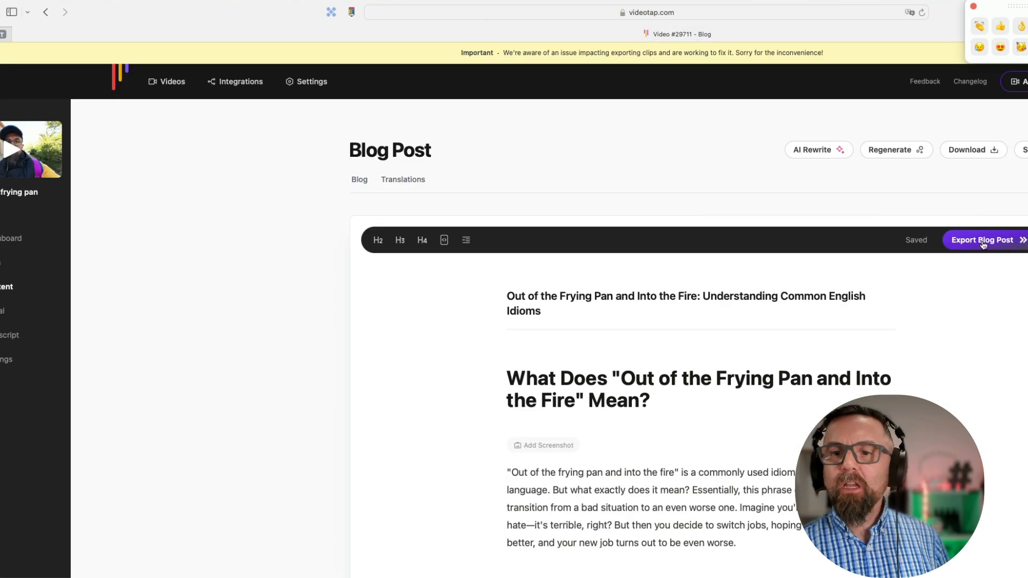
pyautogui.click(982, 240)
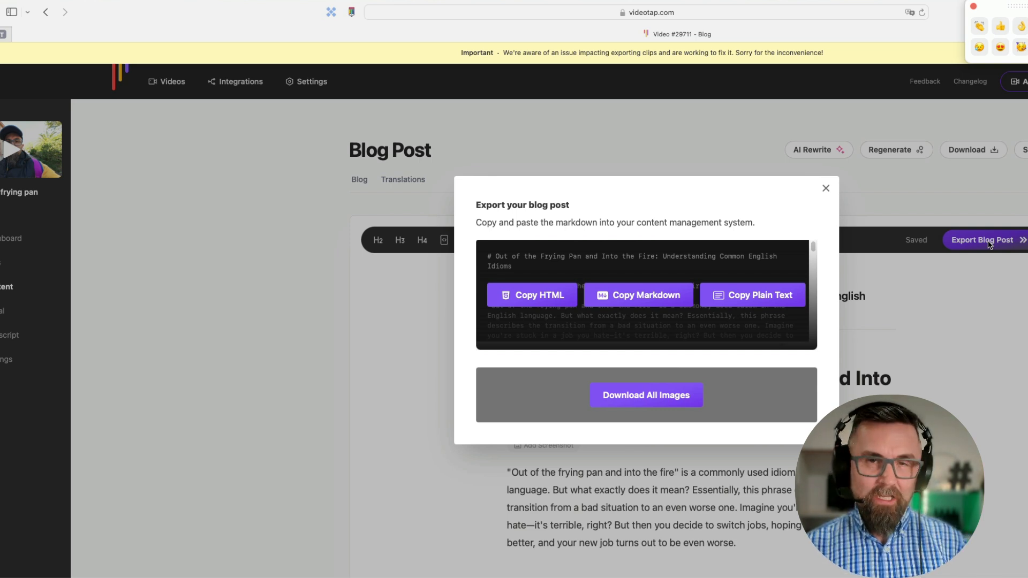
pyautogui.moveTo(961, 209)
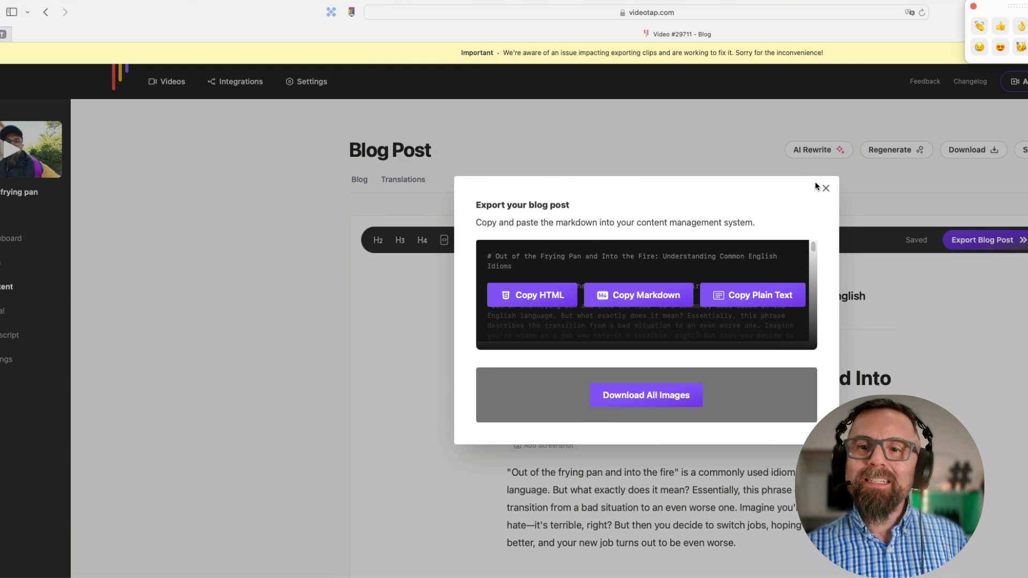
pyautogui.click(825, 188)
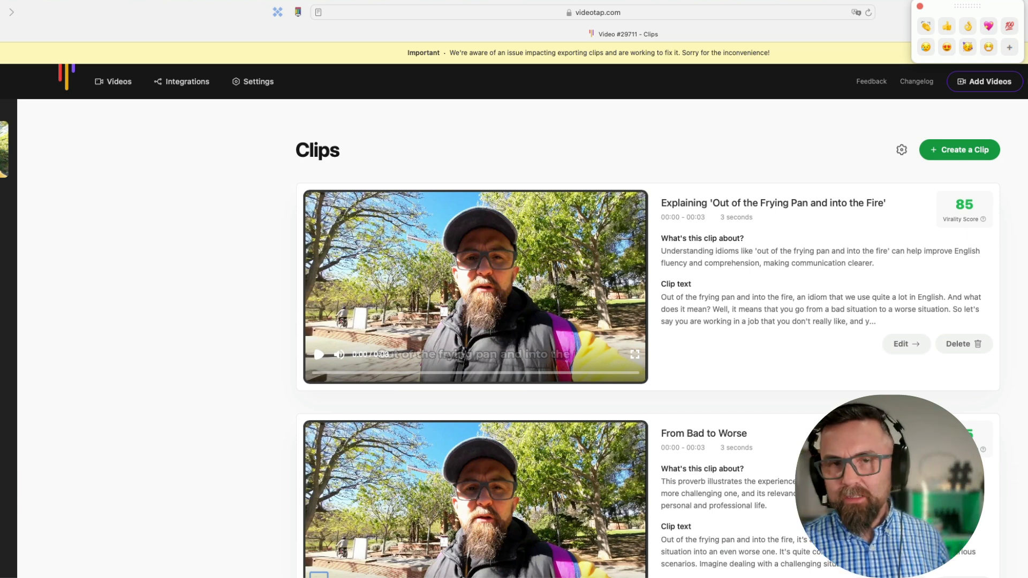
pyautogui.moveTo(1016, 191)
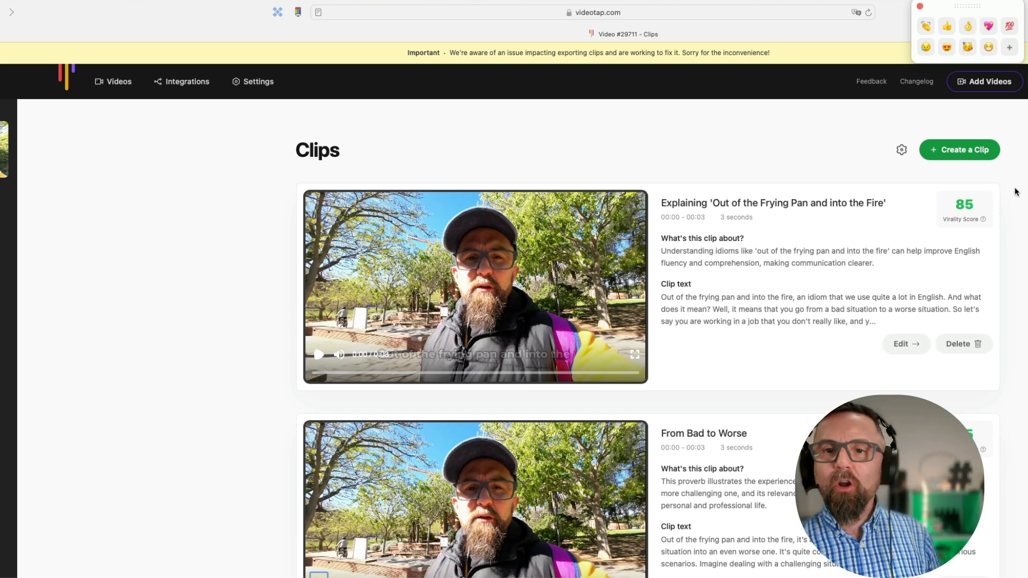
pyautogui.moveTo(965, 149)
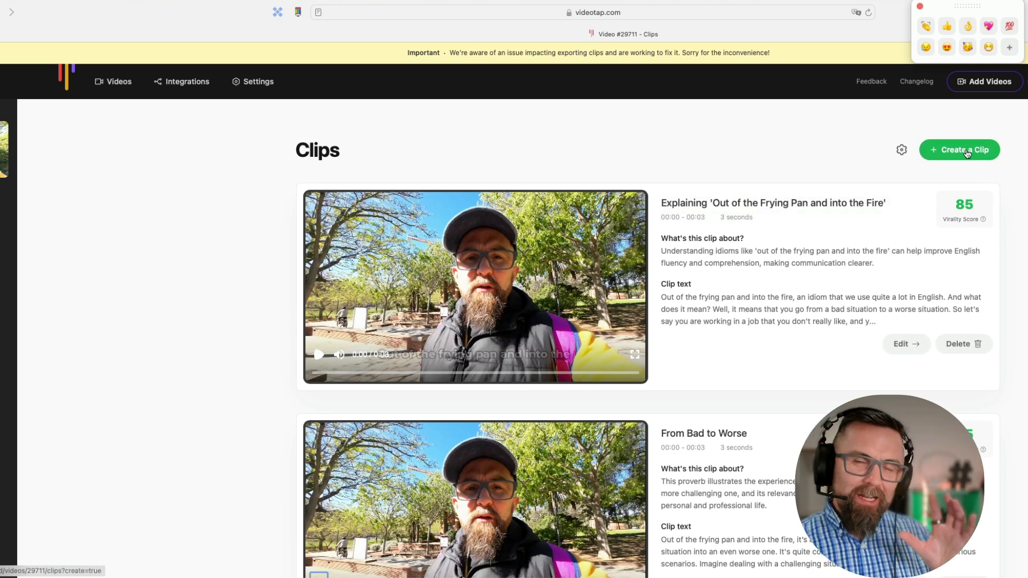
# Create a 39-second clip from the full frying pan transcript and open its editor
pyautogui.click(958, 149)
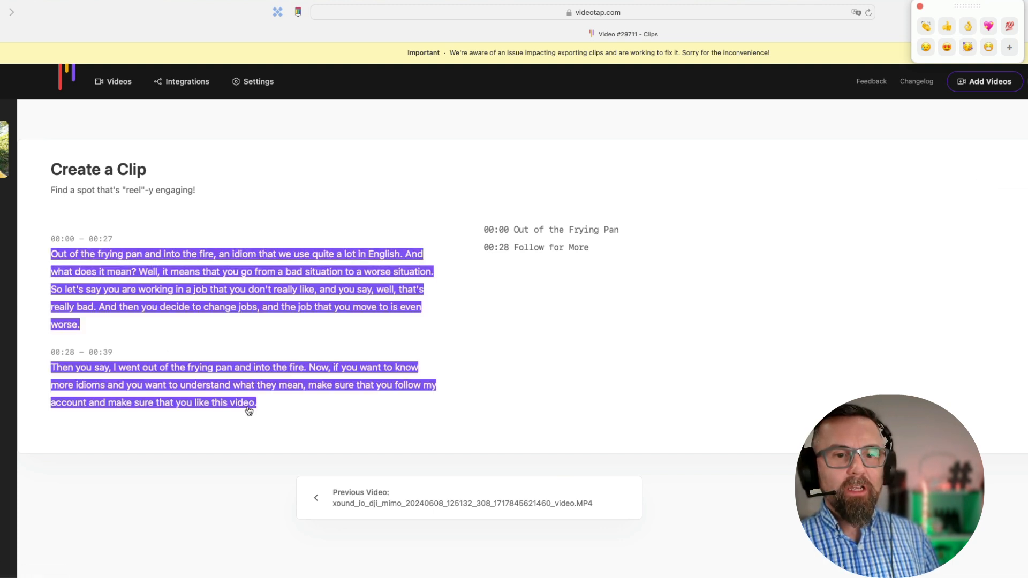
pyautogui.click(964, 178)
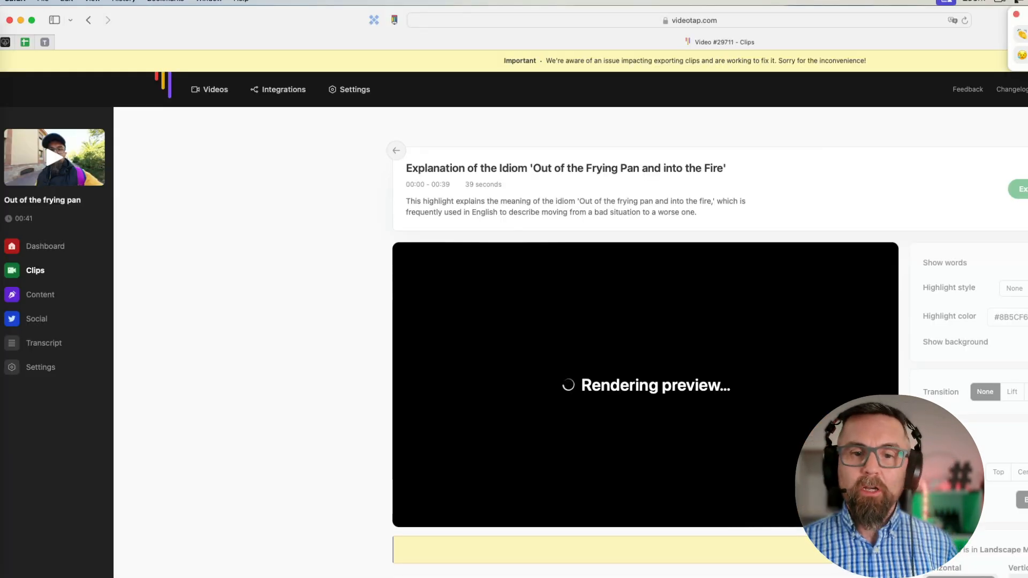
pyautogui.scroll(-3)
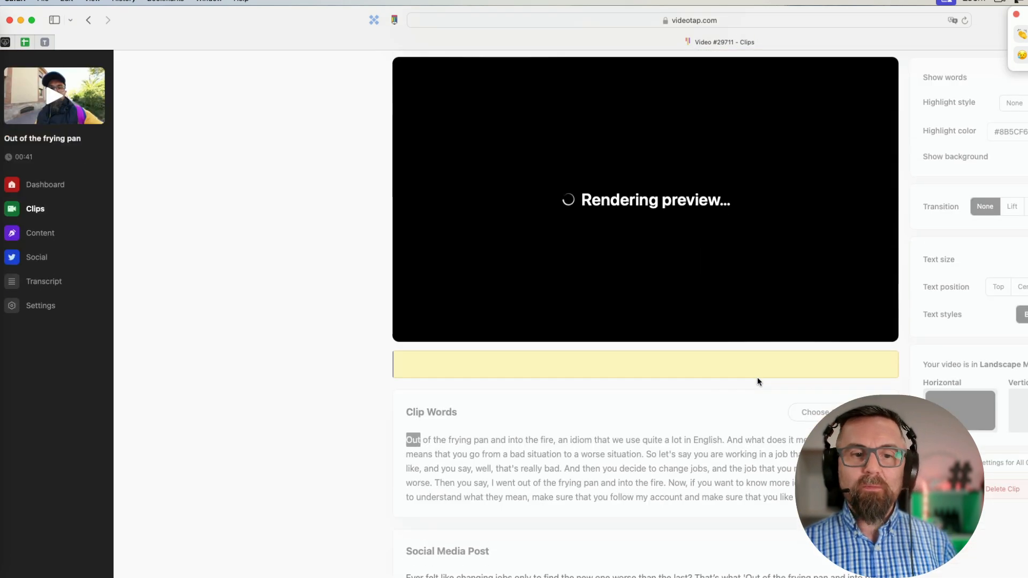
pyautogui.scroll(3)
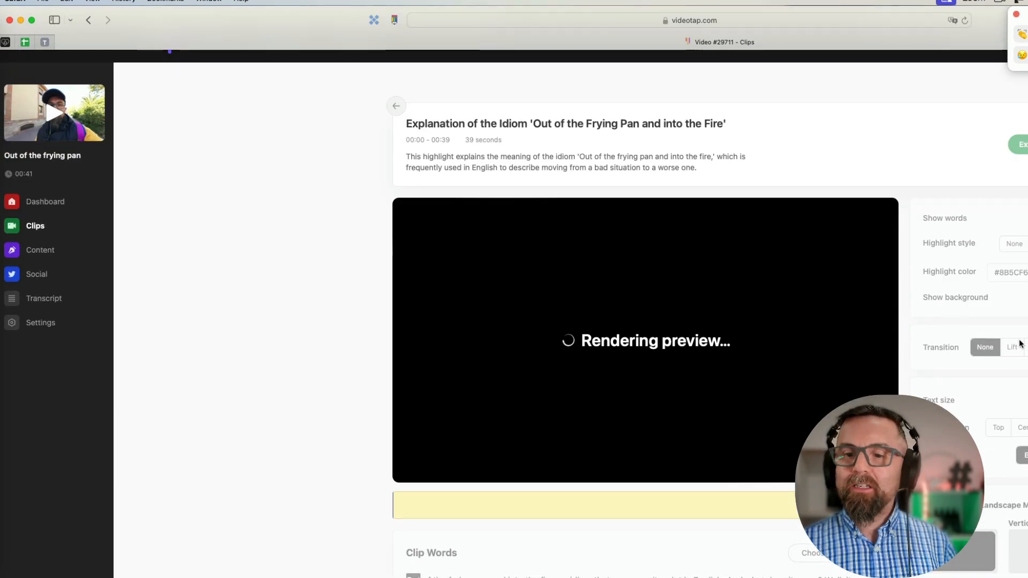
pyautogui.scroll(-3)
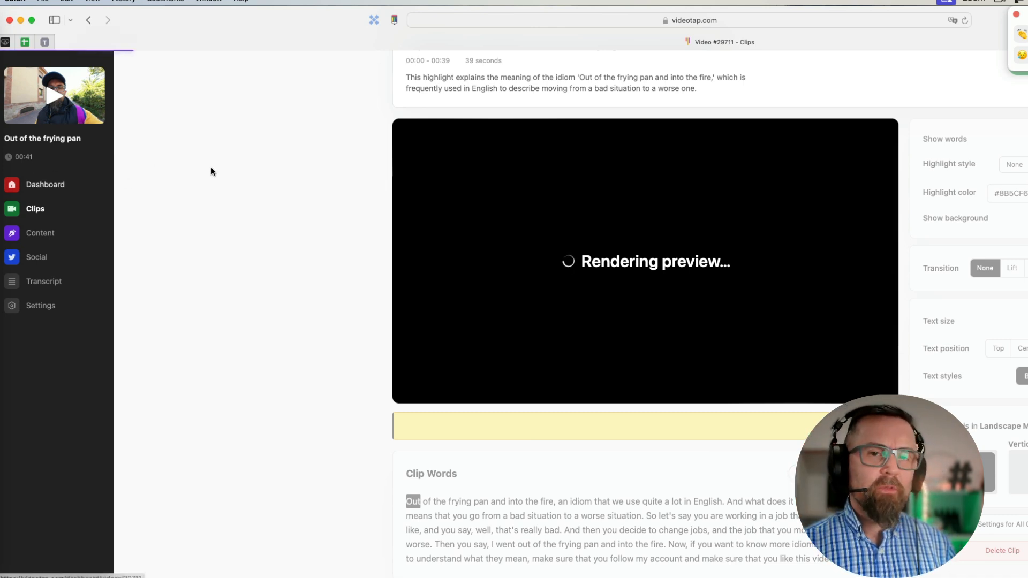
# Open the Teacher folder's Step back video and list its two generated clips
pyautogui.click(45, 184)
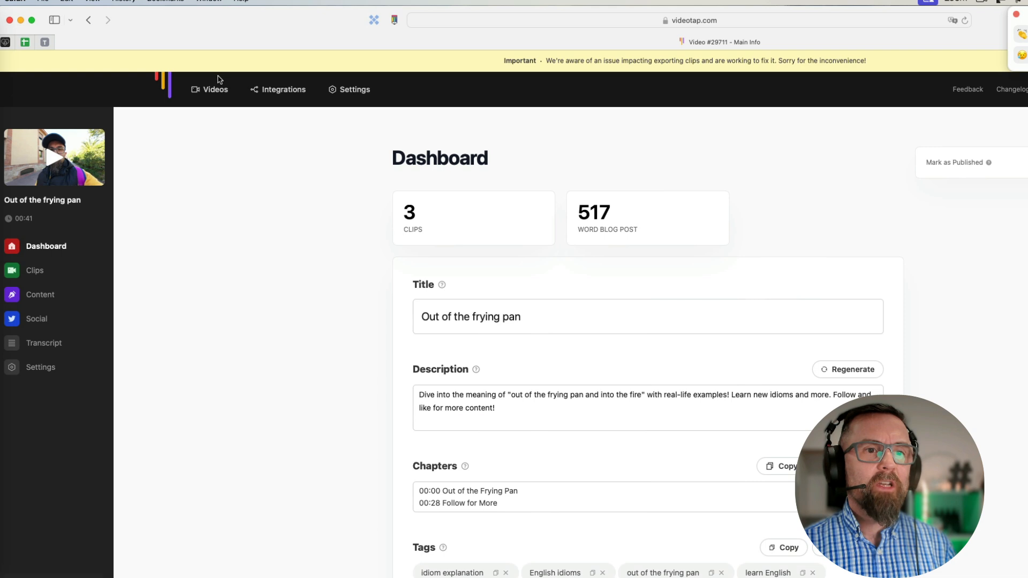
pyautogui.click(215, 89)
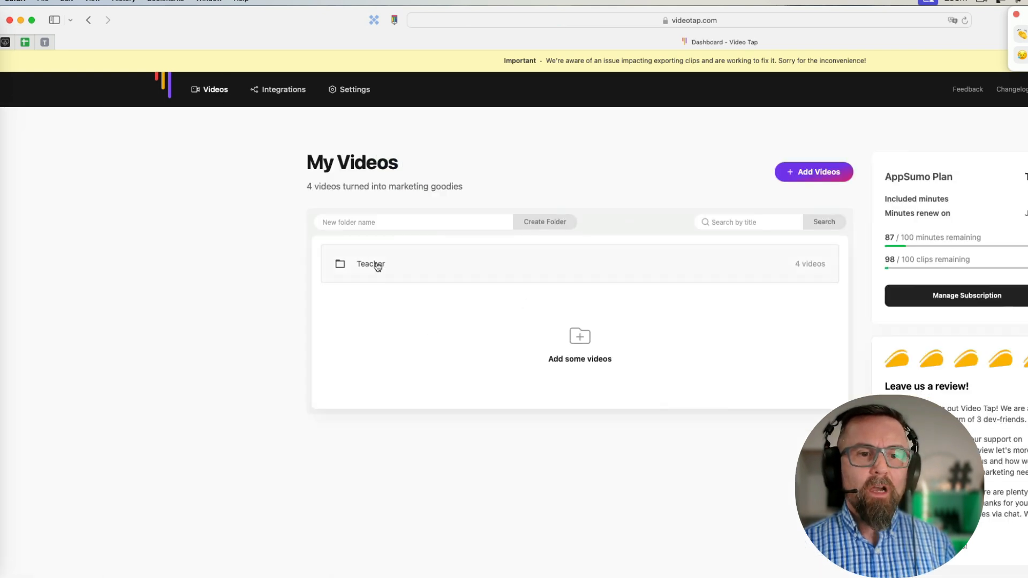
pyautogui.click(370, 263)
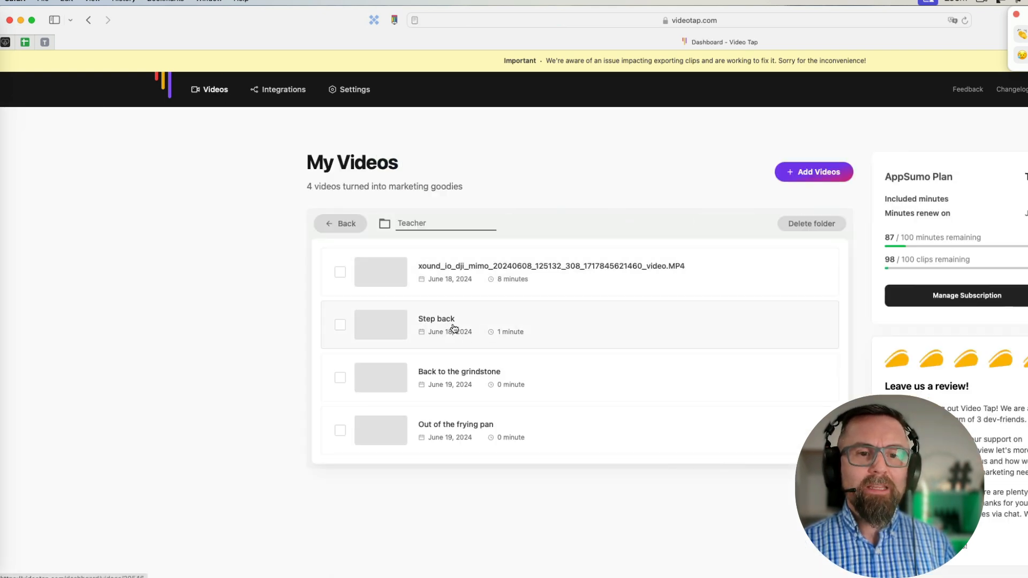
pyautogui.click(436, 324)
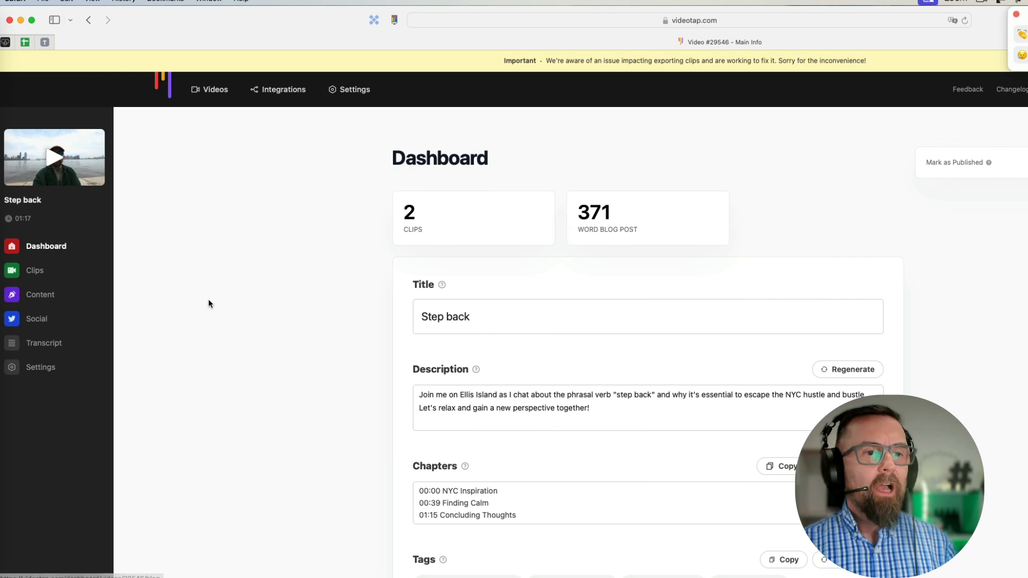
pyautogui.click(34, 270)
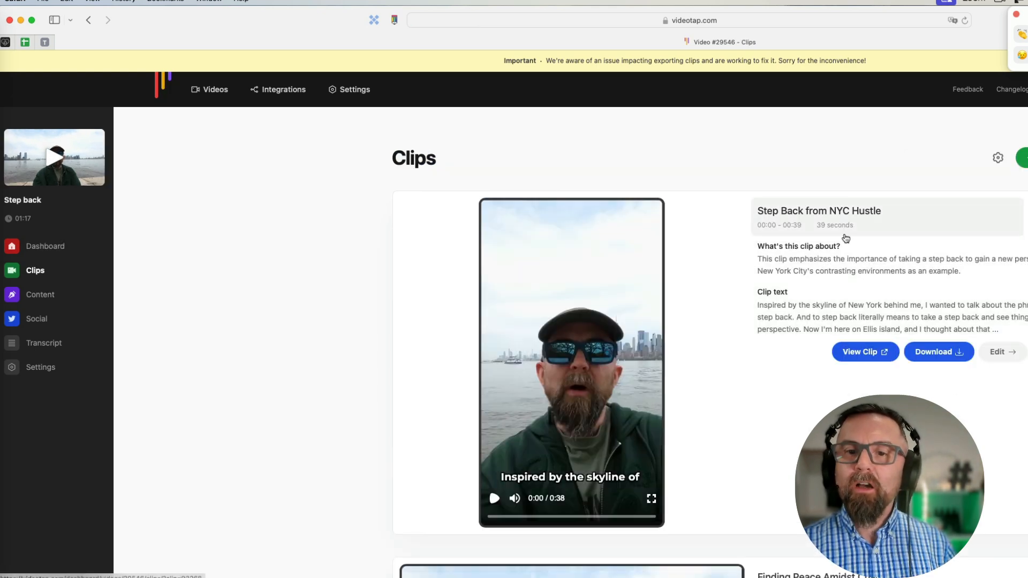
pyautogui.scroll(-3)
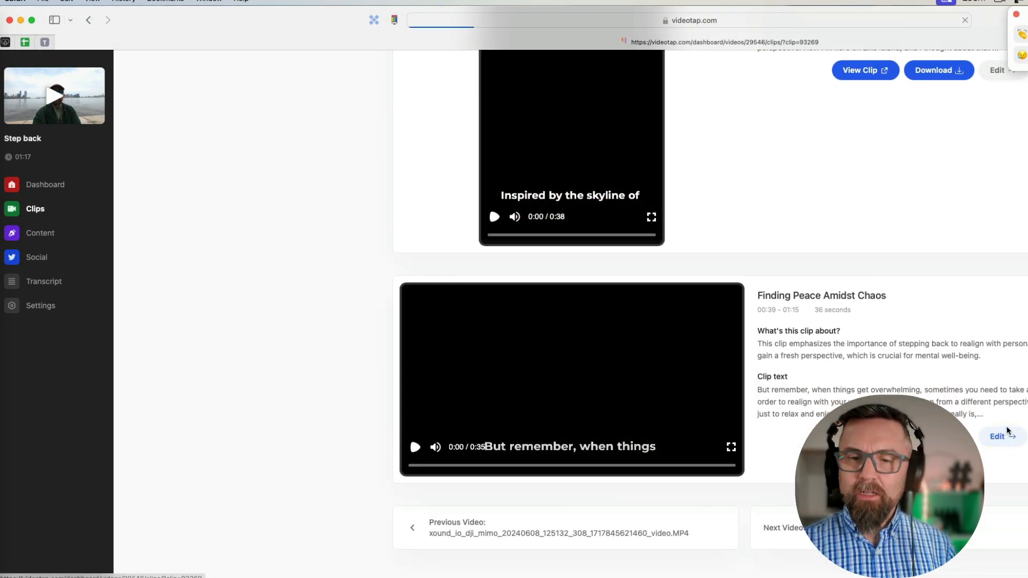
# Give the Finding Peace Amidst Chaos clip's captions a Rotate transition, then pause the preview
pyautogui.click(996, 437)
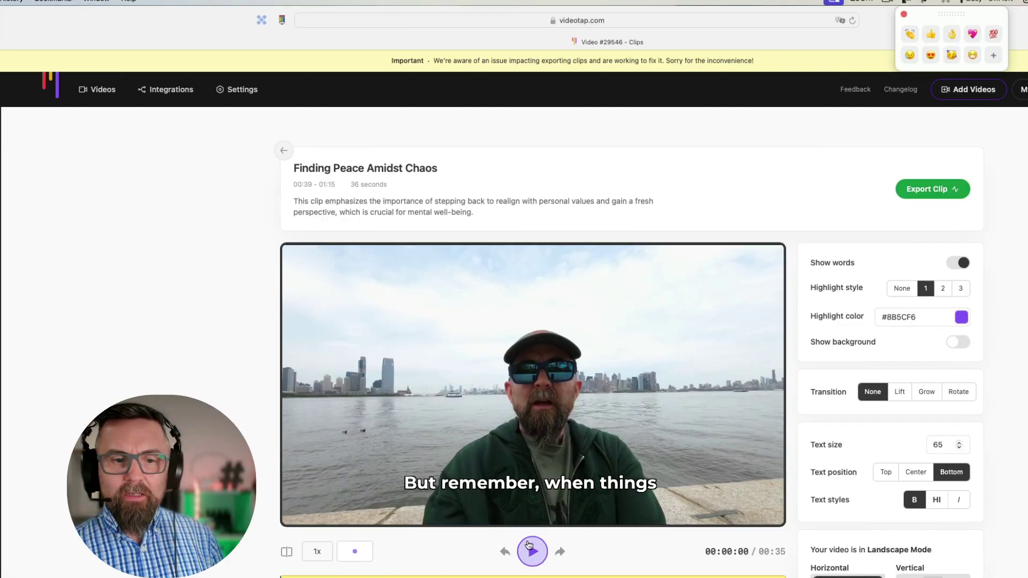
pyautogui.click(532, 551)
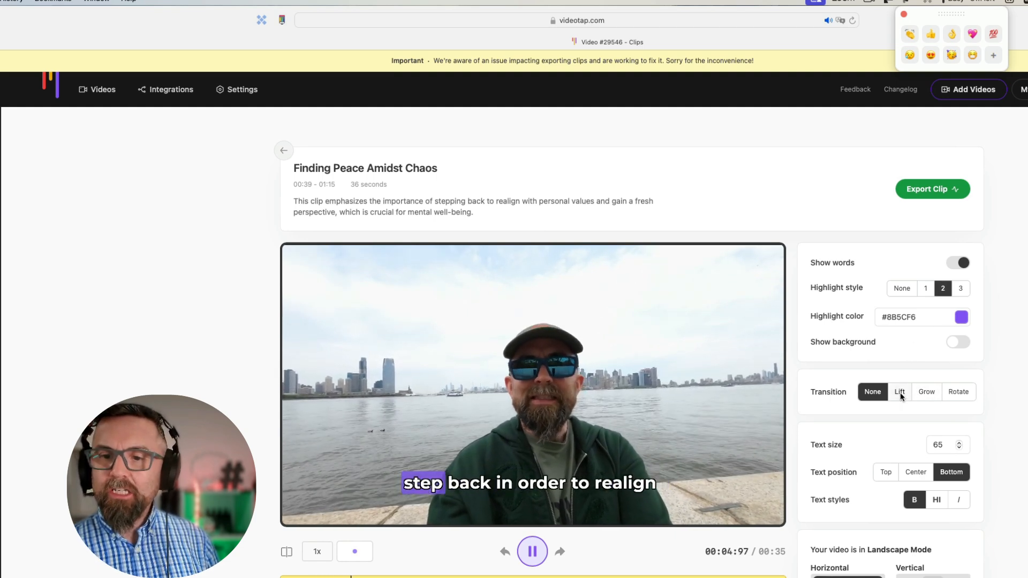
pyautogui.click(900, 391)
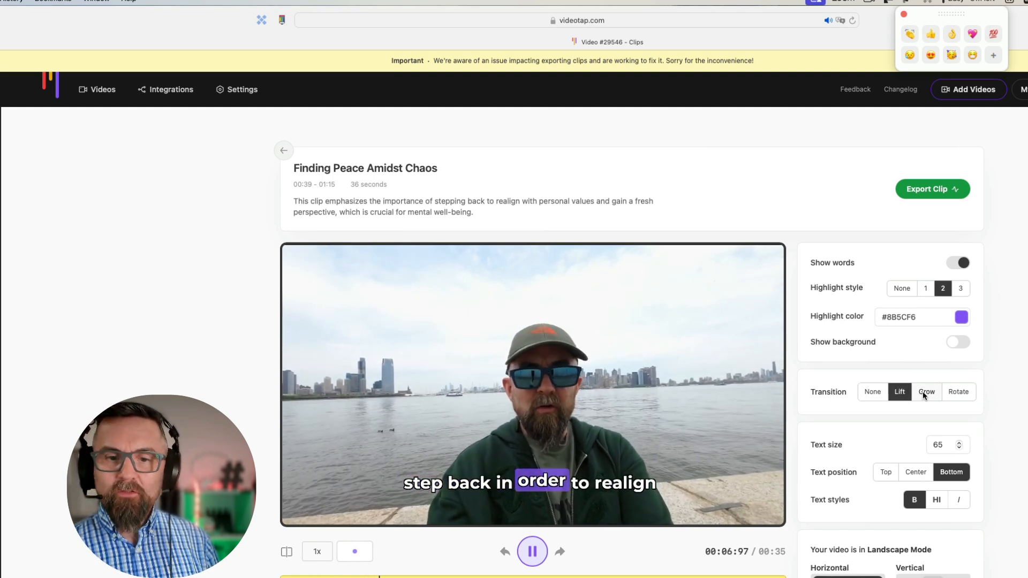
pyautogui.click(958, 392)
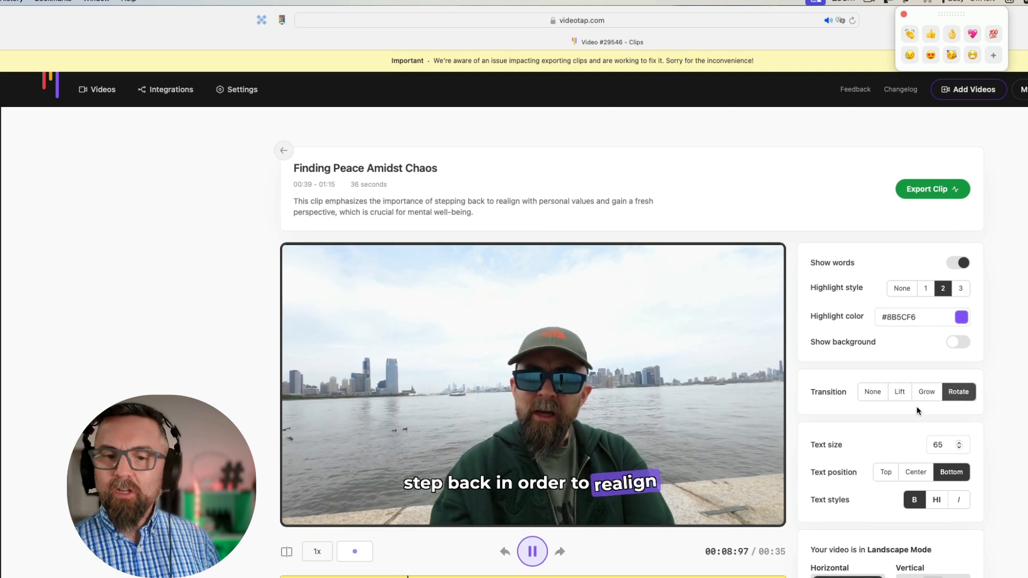
pyautogui.click(531, 551)
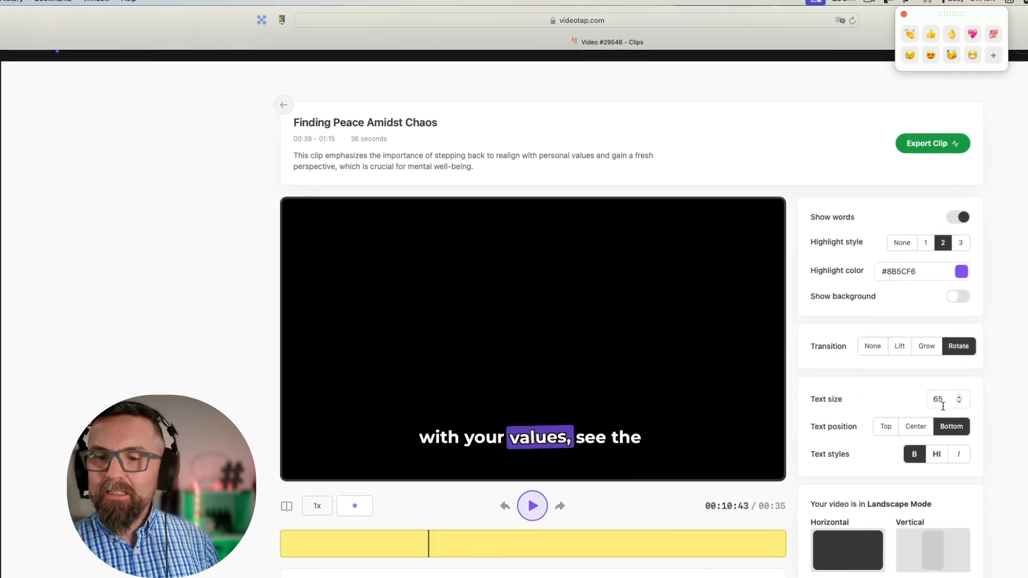
# Set the Finding Peace Amidst Chaos clip to the Vertical portrait layout
pyautogui.scroll(-3)
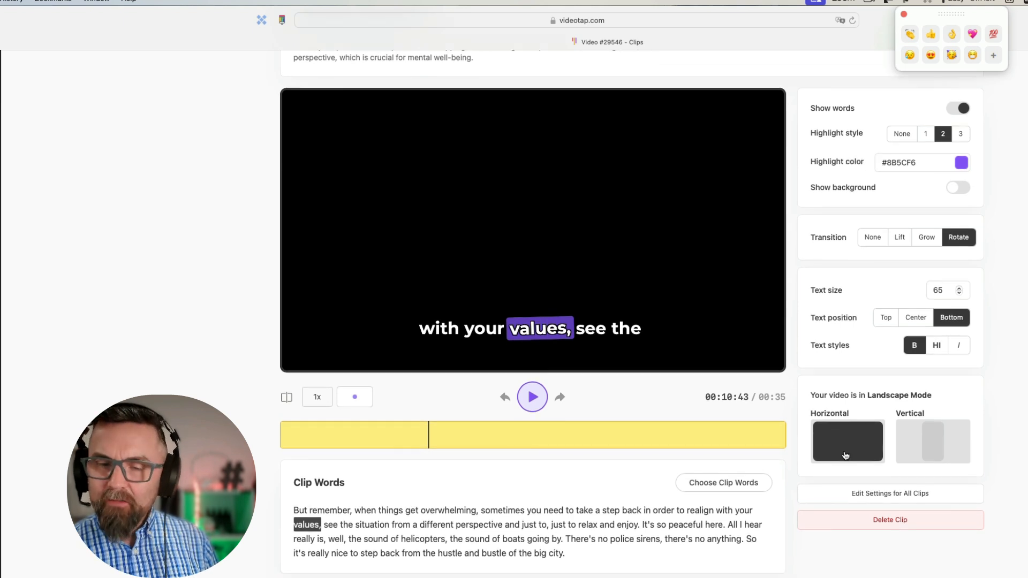
pyautogui.click(932, 440)
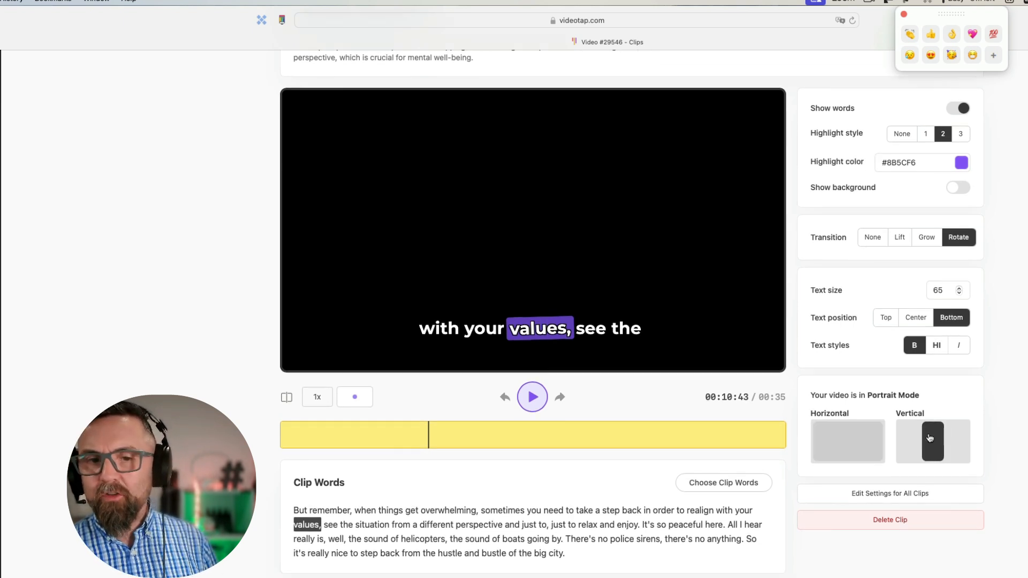
pyautogui.click(931, 441)
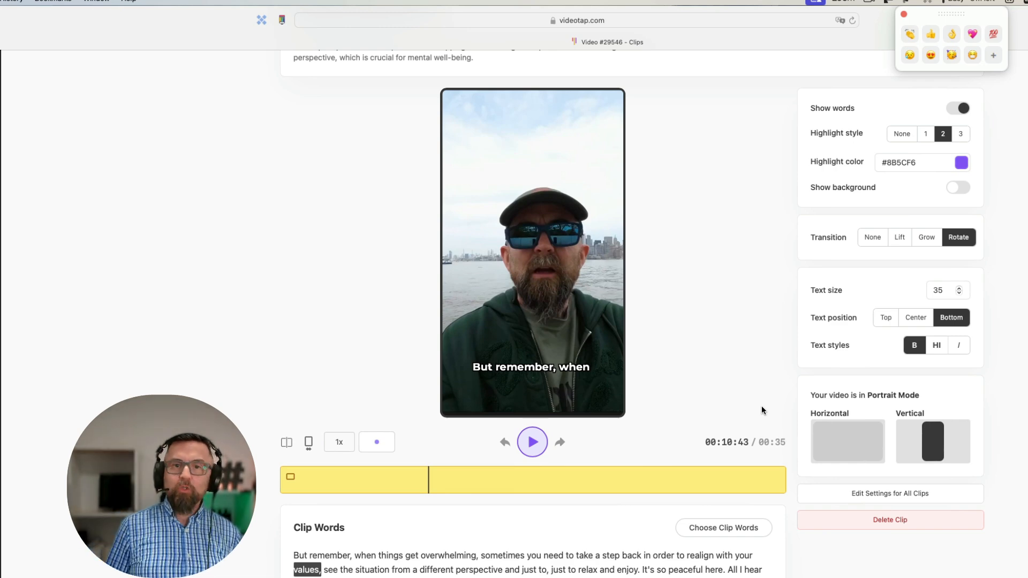
pyautogui.scroll(-3)
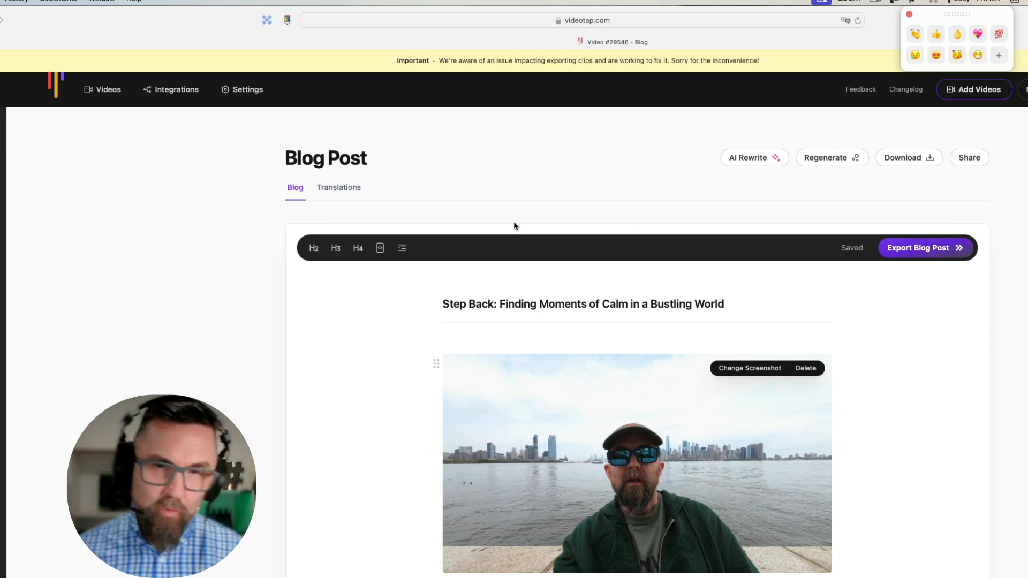
# Scroll through the Step back blog post and return to the top
pyautogui.scroll(-3)
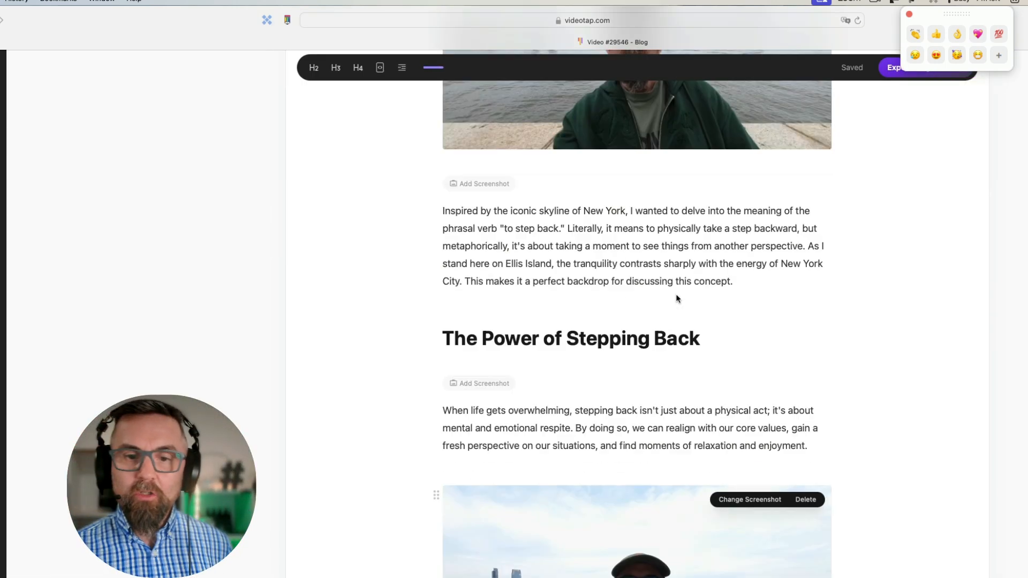
pyautogui.scroll(3)
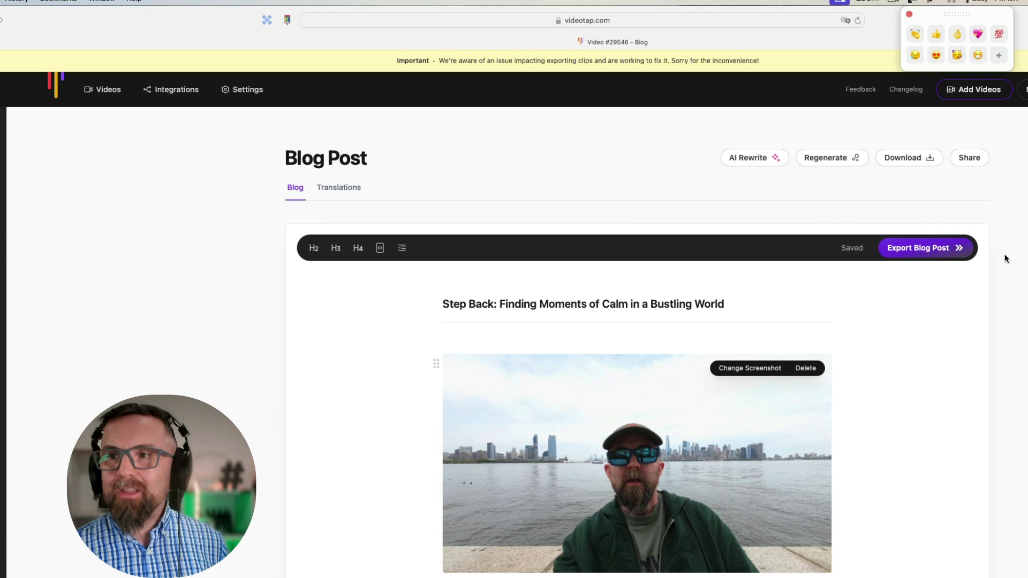
pyautogui.moveTo(978, 258)
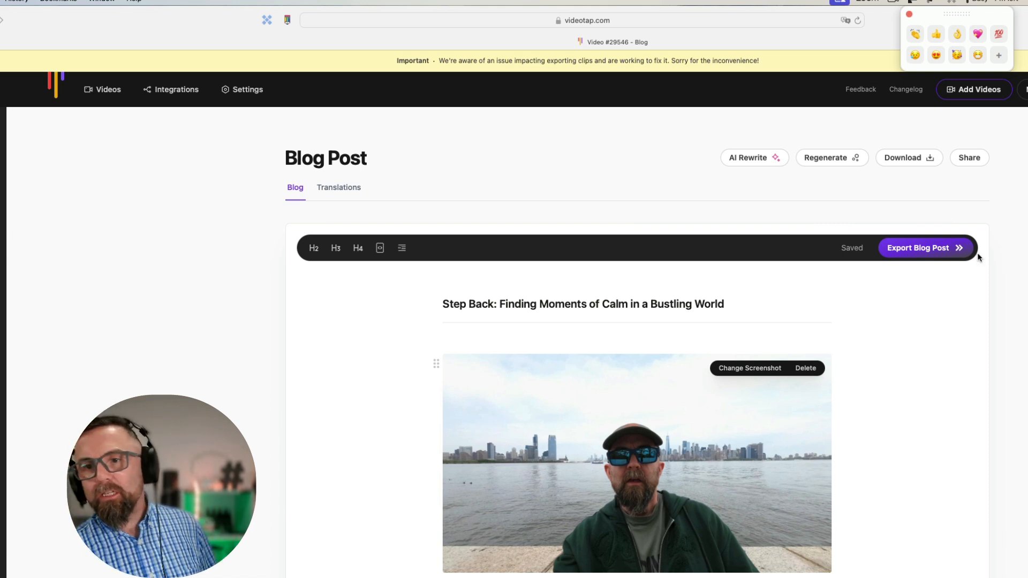
pyautogui.click(925, 248)
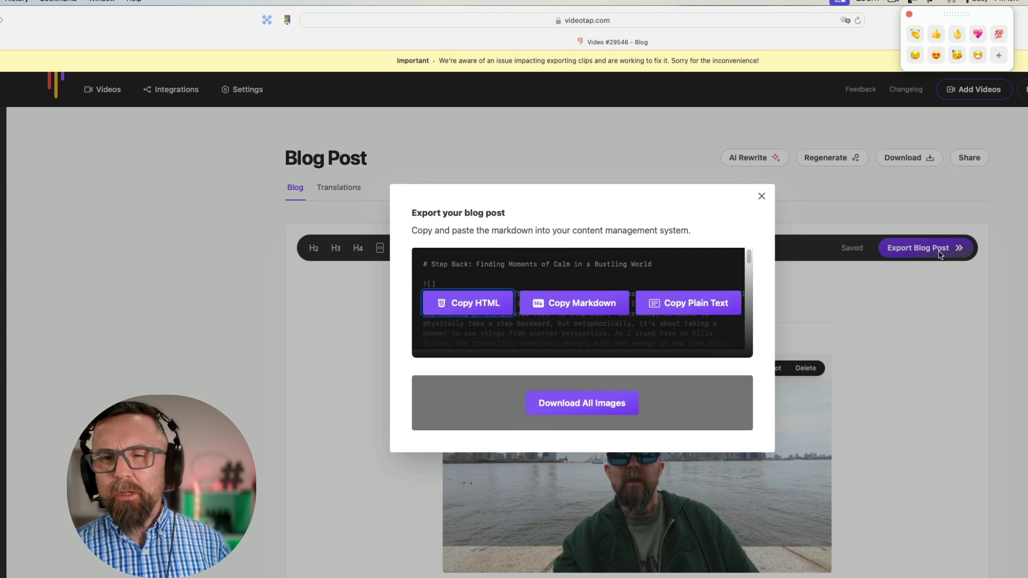
pyautogui.moveTo(897, 199)
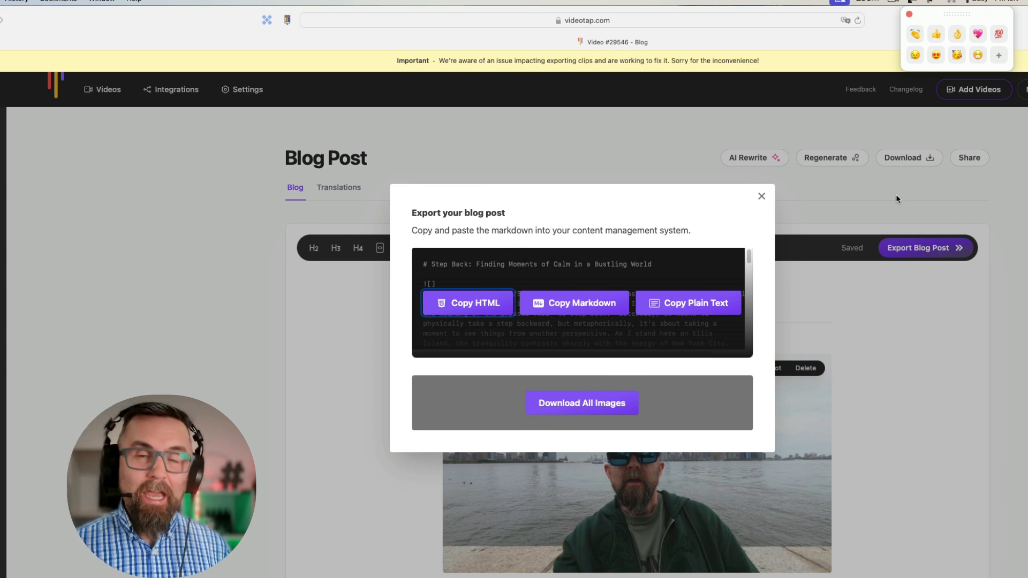
pyautogui.moveTo(904, 163)
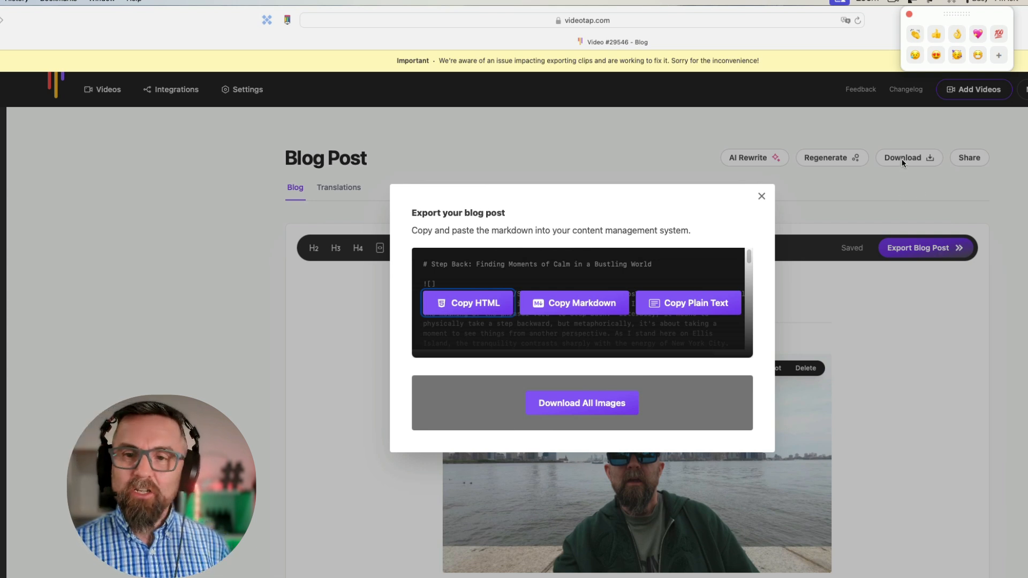
pyautogui.click(762, 196)
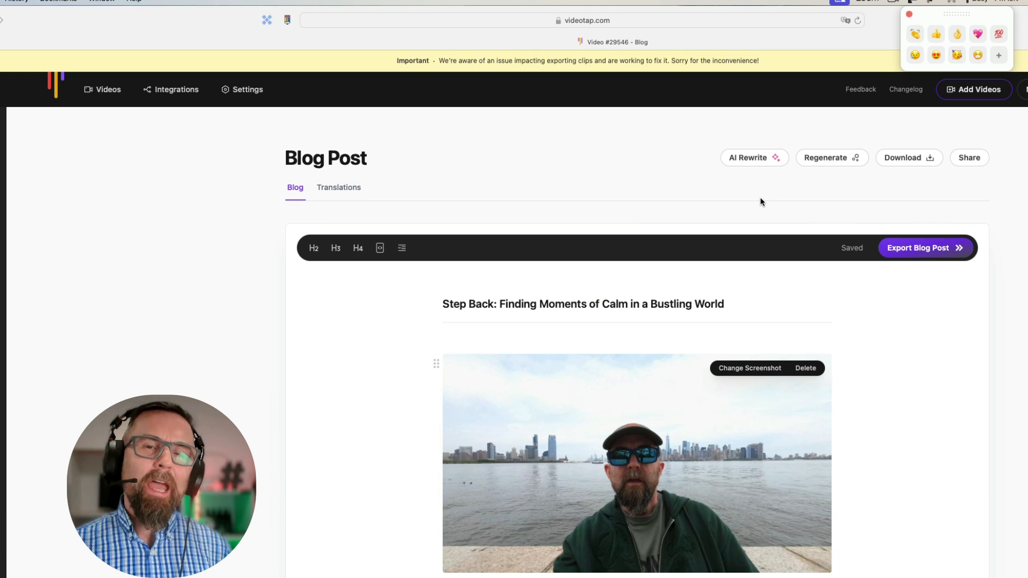
pyautogui.moveTo(5, 231)
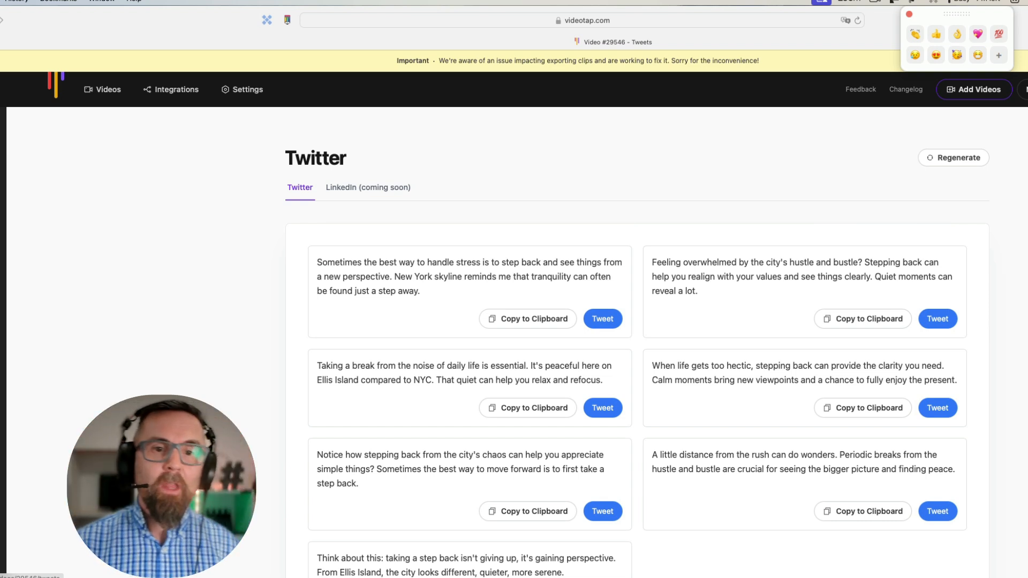
pyautogui.moveTo(330, 203)
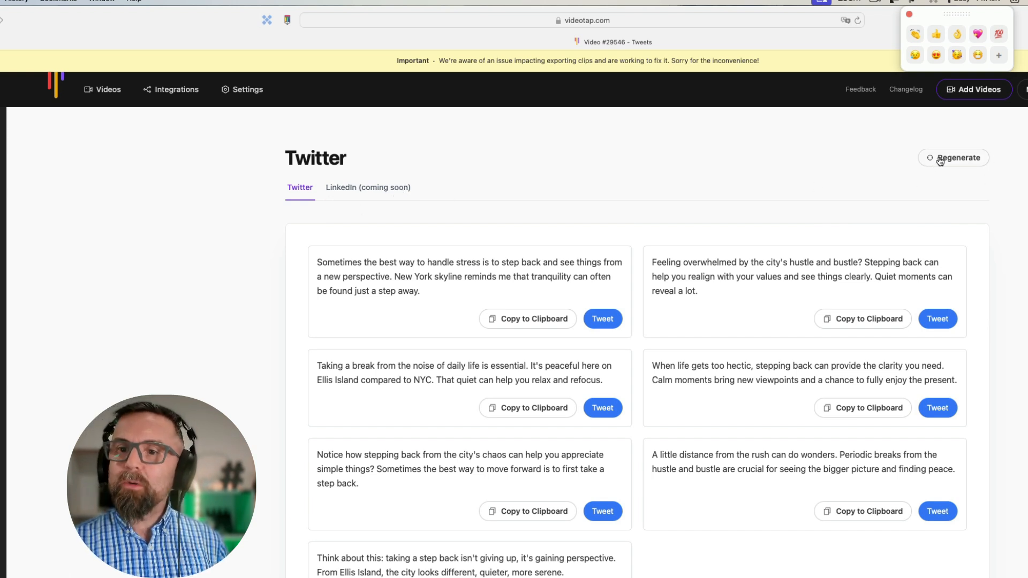
# Regenerate the Step back video's tweets, then return to its clips page
pyautogui.click(953, 158)
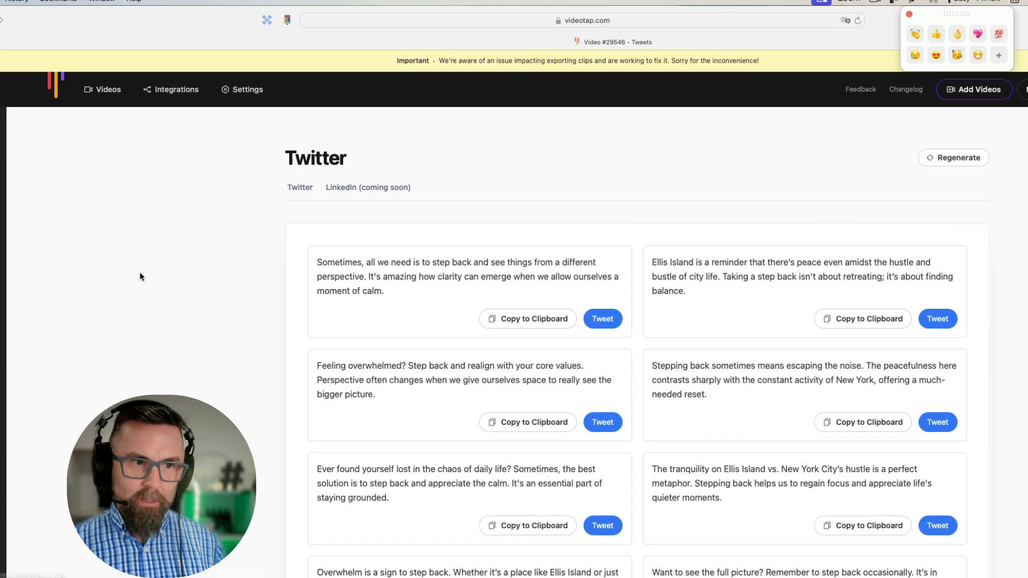
pyautogui.click(857, 20)
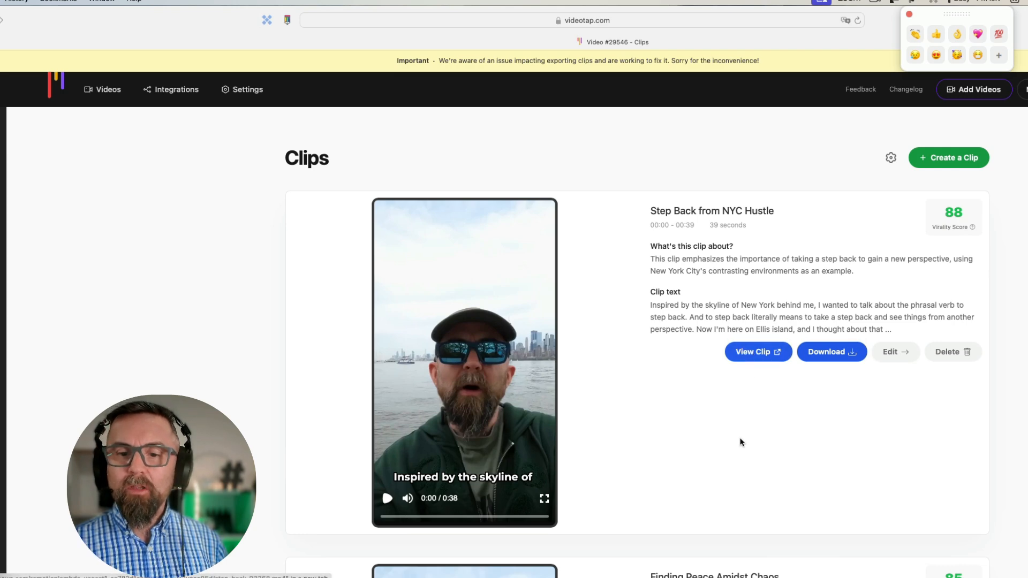
# Open the Finding Peace Amidst Chaos clip in the editor and export its portrait version
pyautogui.scroll(-3)
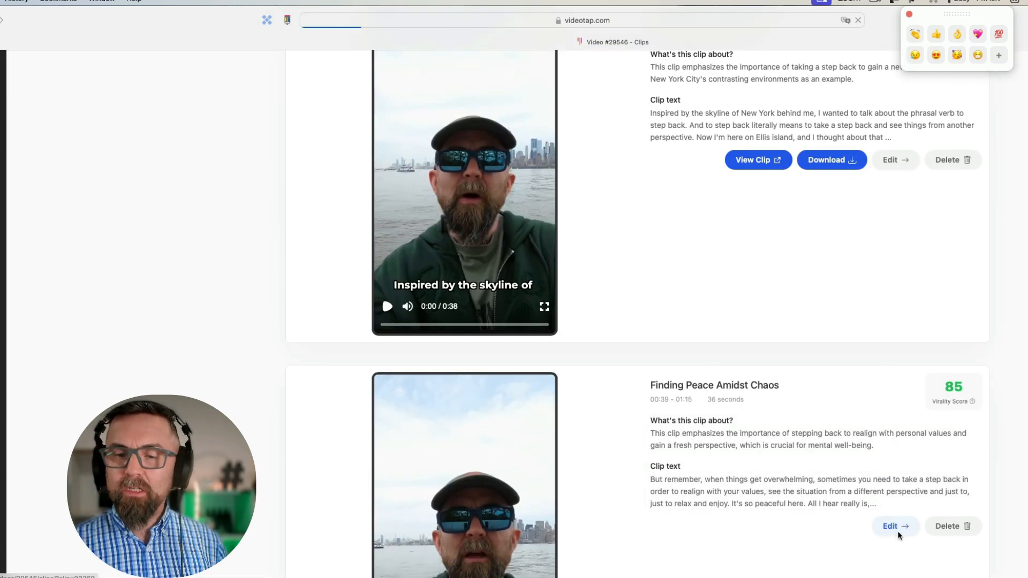
pyautogui.click(891, 526)
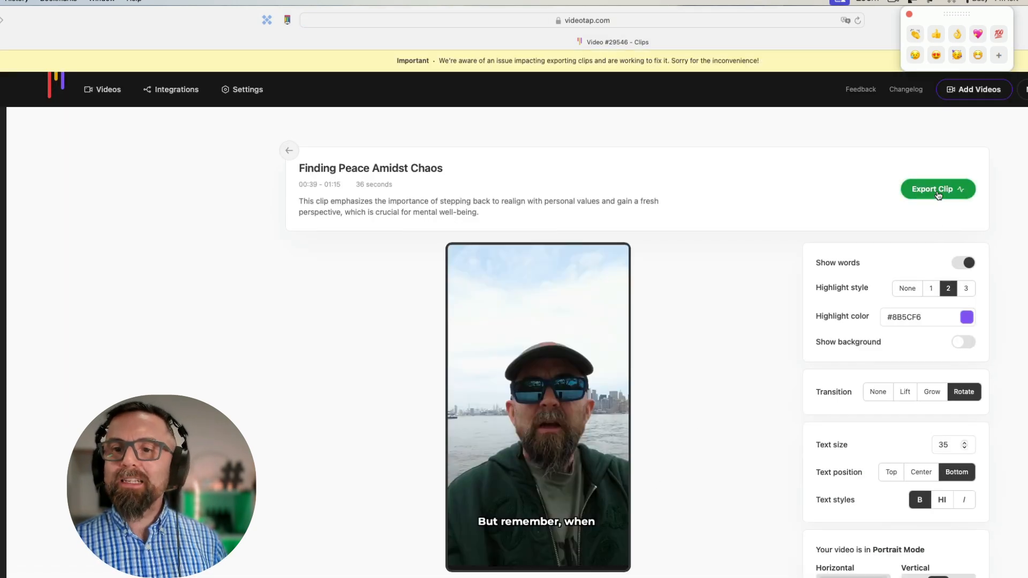
pyautogui.click(938, 189)
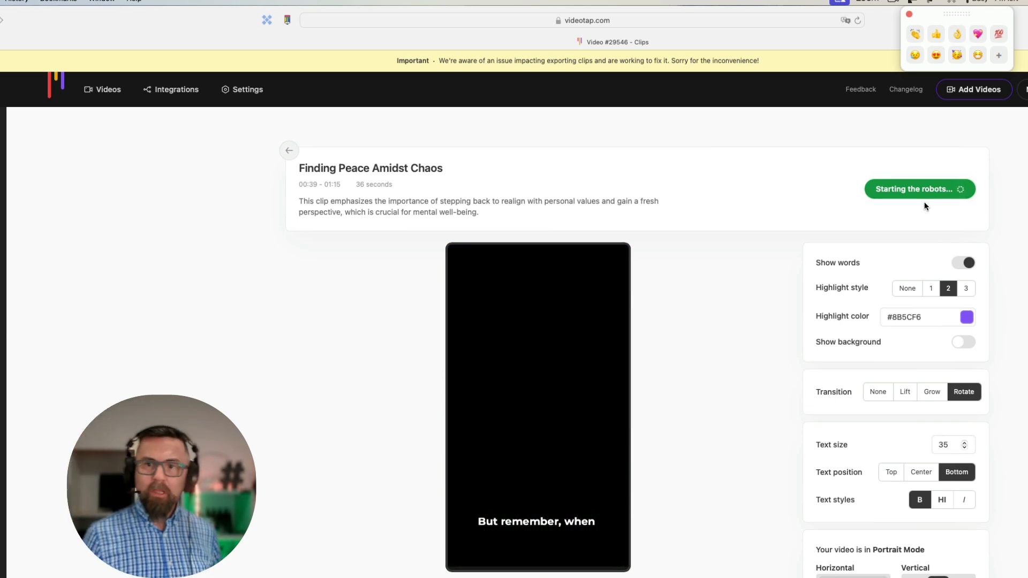